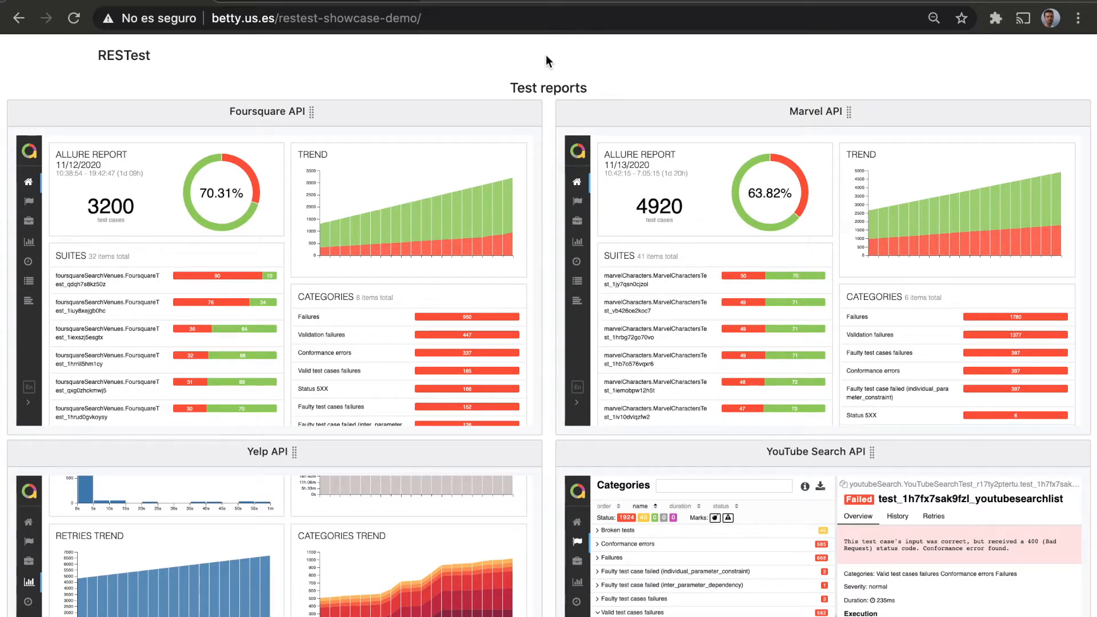
mouse_move(383, 77)
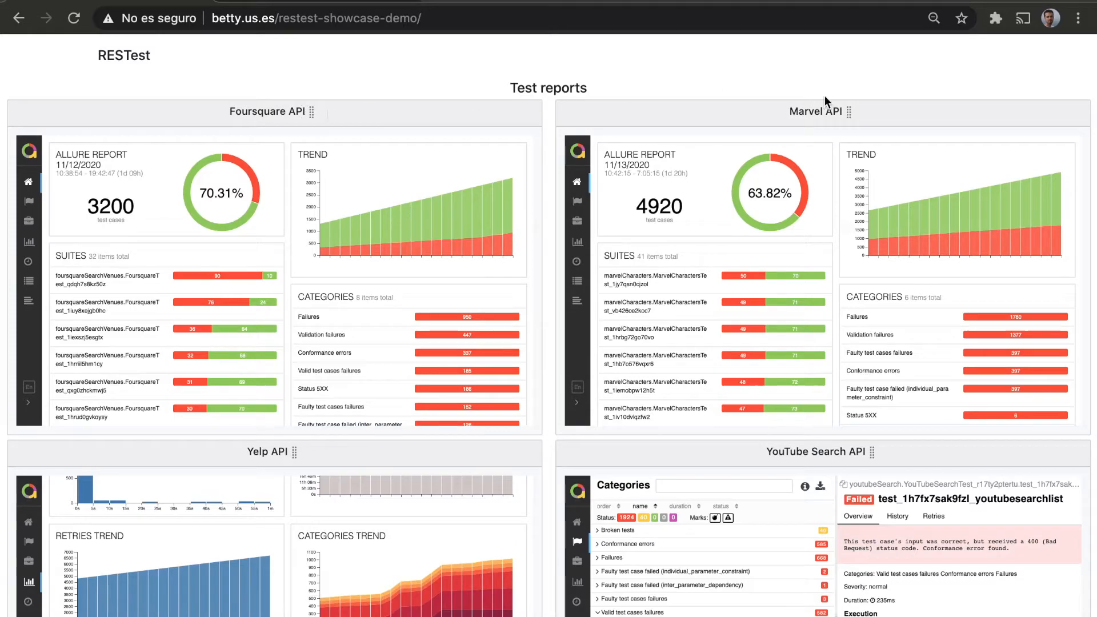
Scroll the Project tree to es.us.isa.restest and expand the generators package
scroll(down, 3)
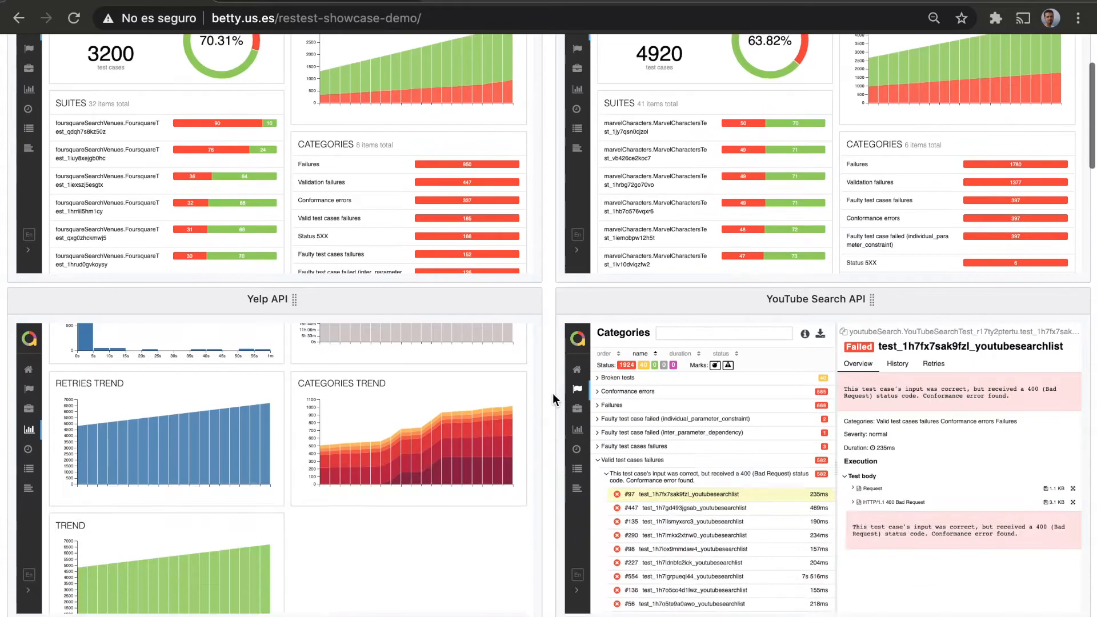
scroll(down, 3)
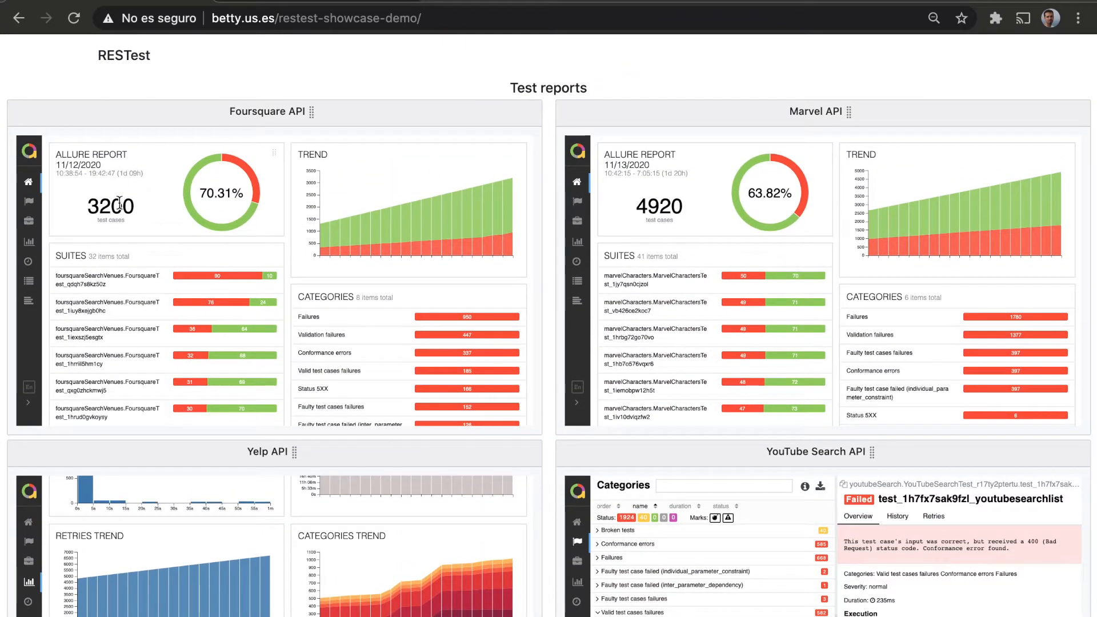
mouse_move(442, 215)
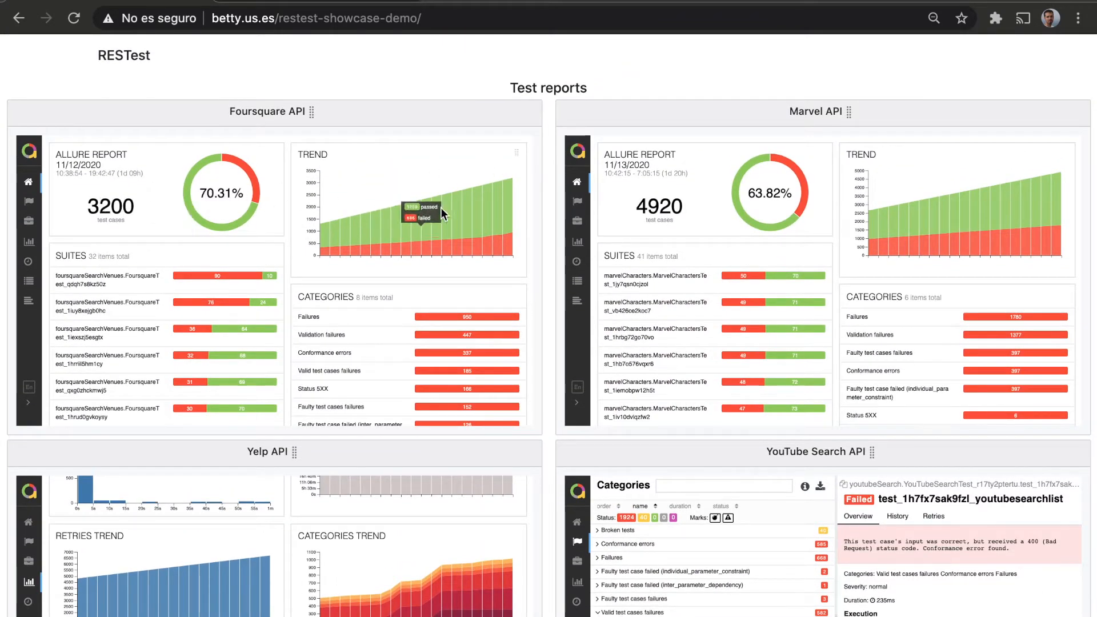
scroll(down, 3)
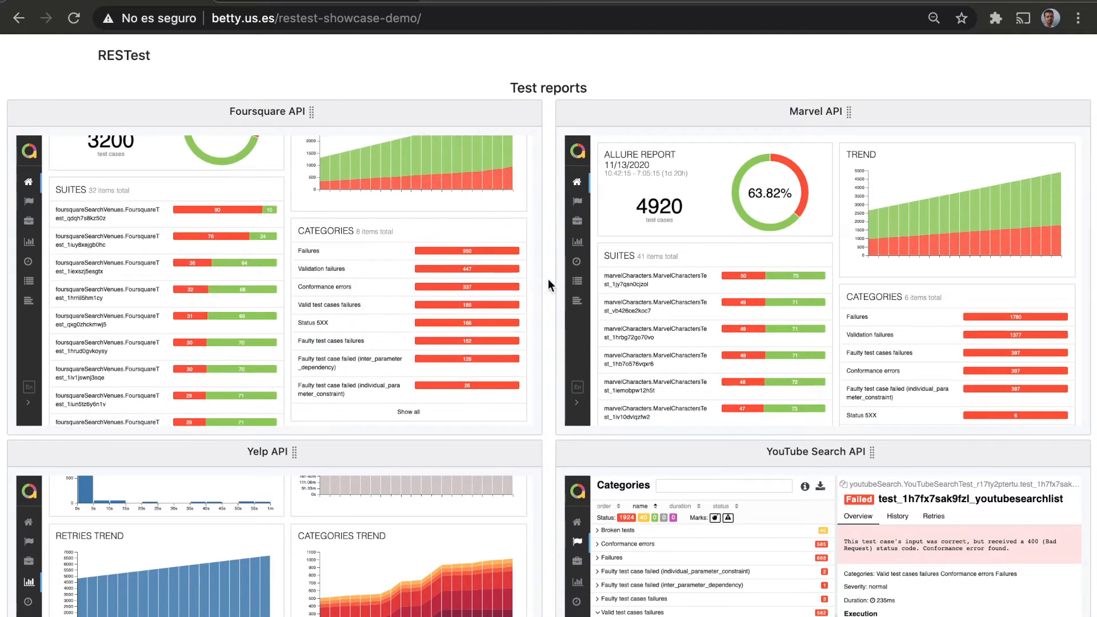
scroll(down, 3)
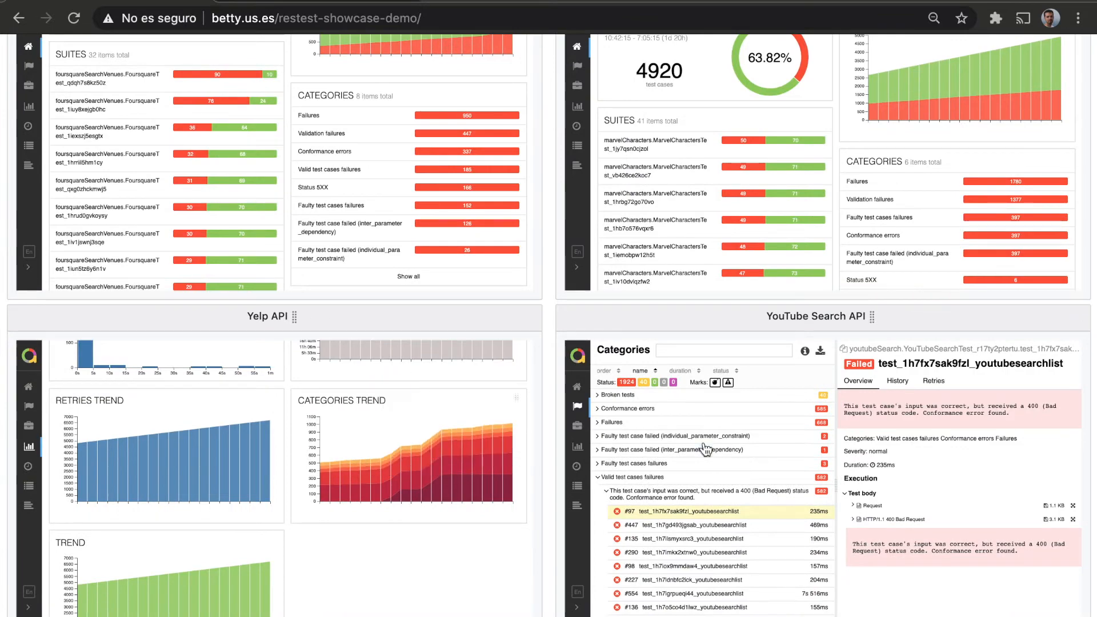
scroll(down, 3)
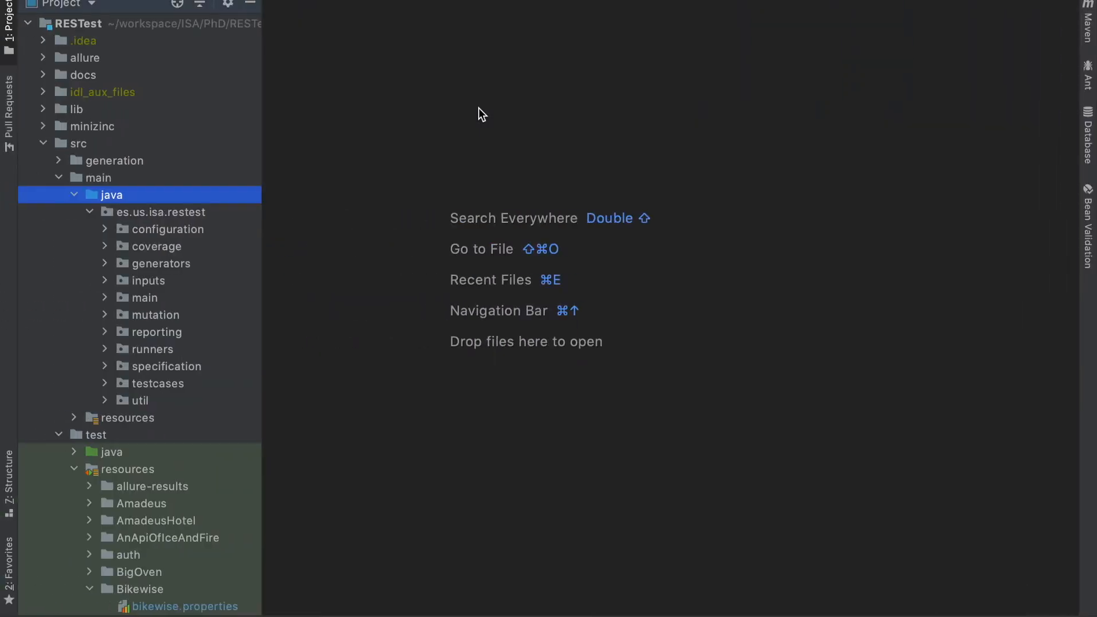
mouse_move(136, 229)
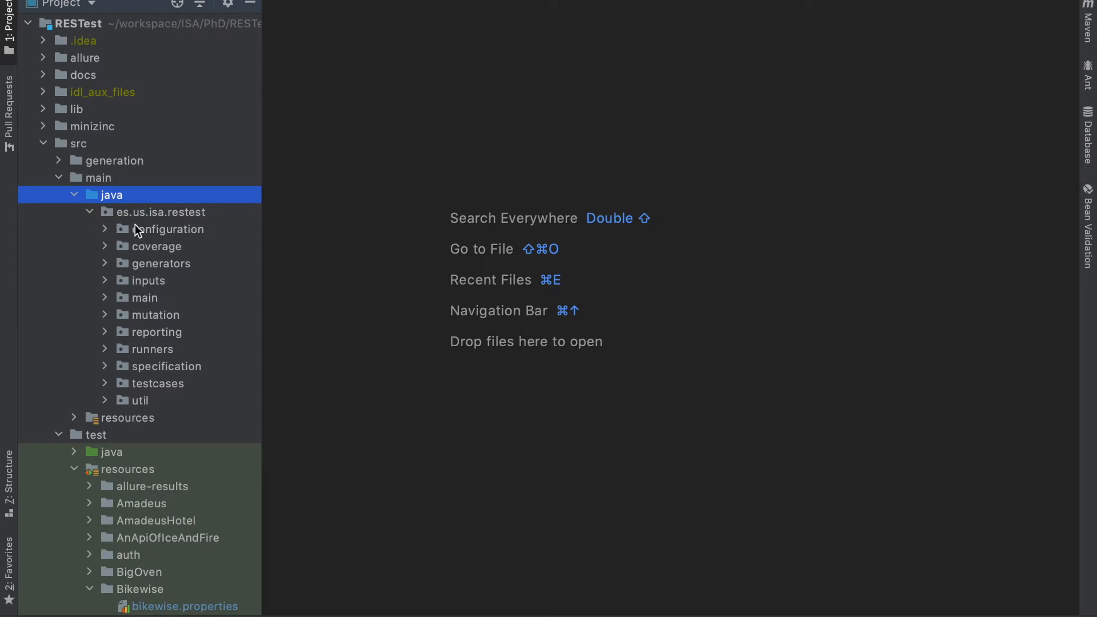
mouse_move(126, 250)
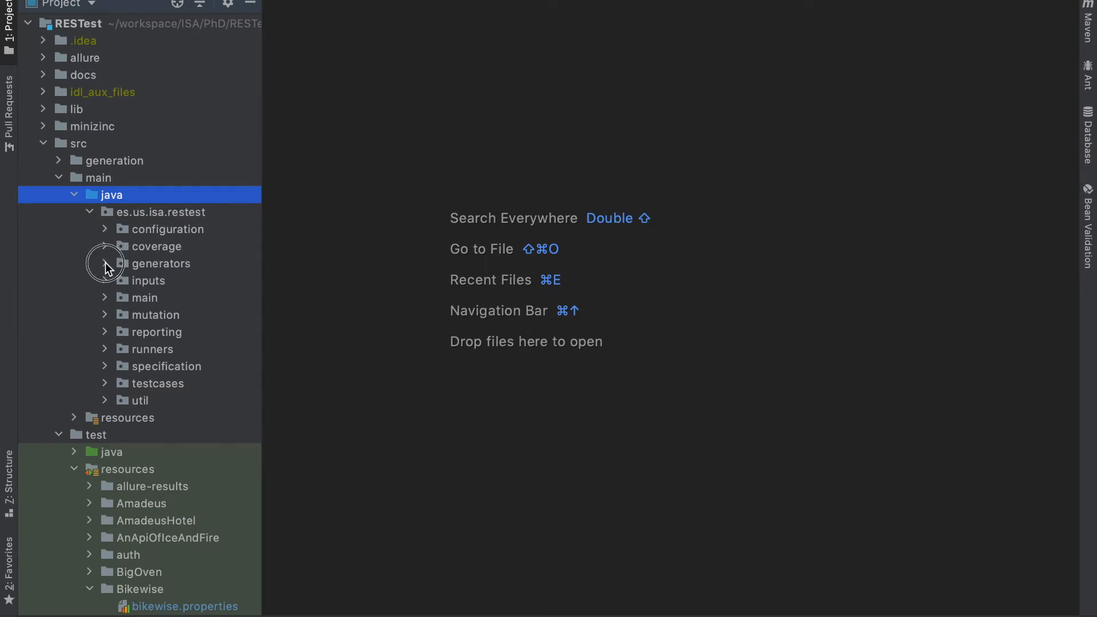
click(104, 263)
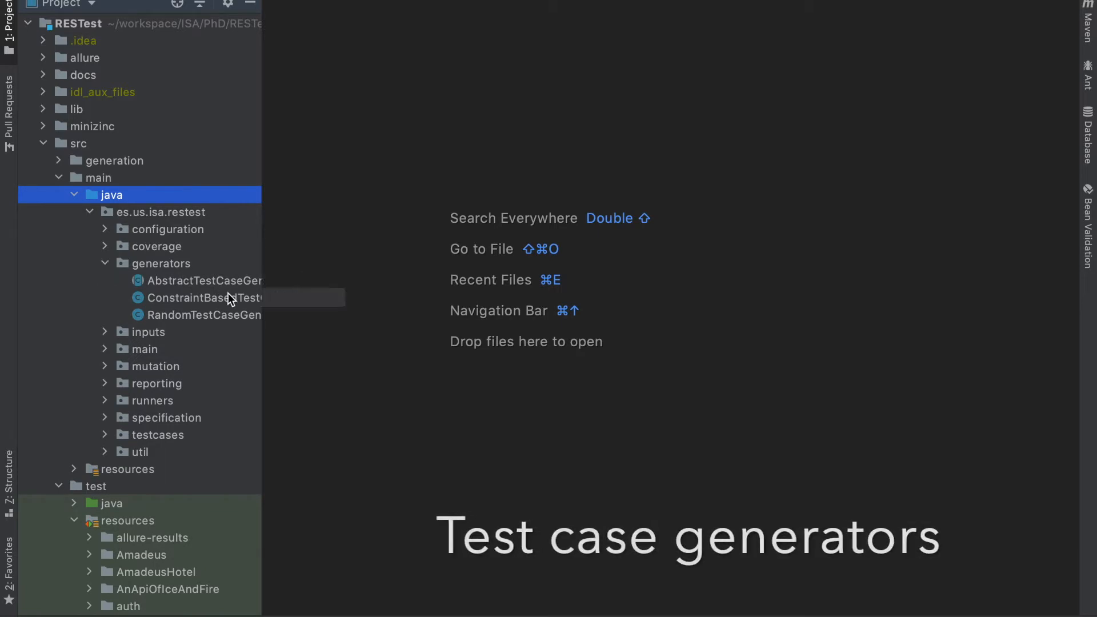
mouse_move(166, 322)
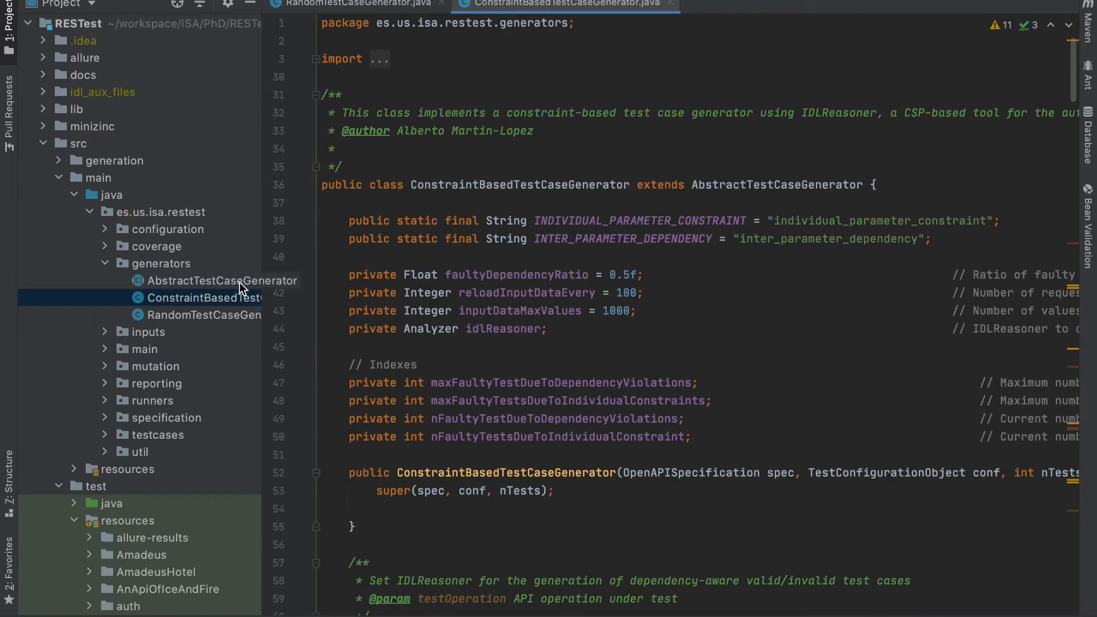
Open AbstractTestCaseGenerator in the editor and expand the inputs package in the tree
click(222, 281)
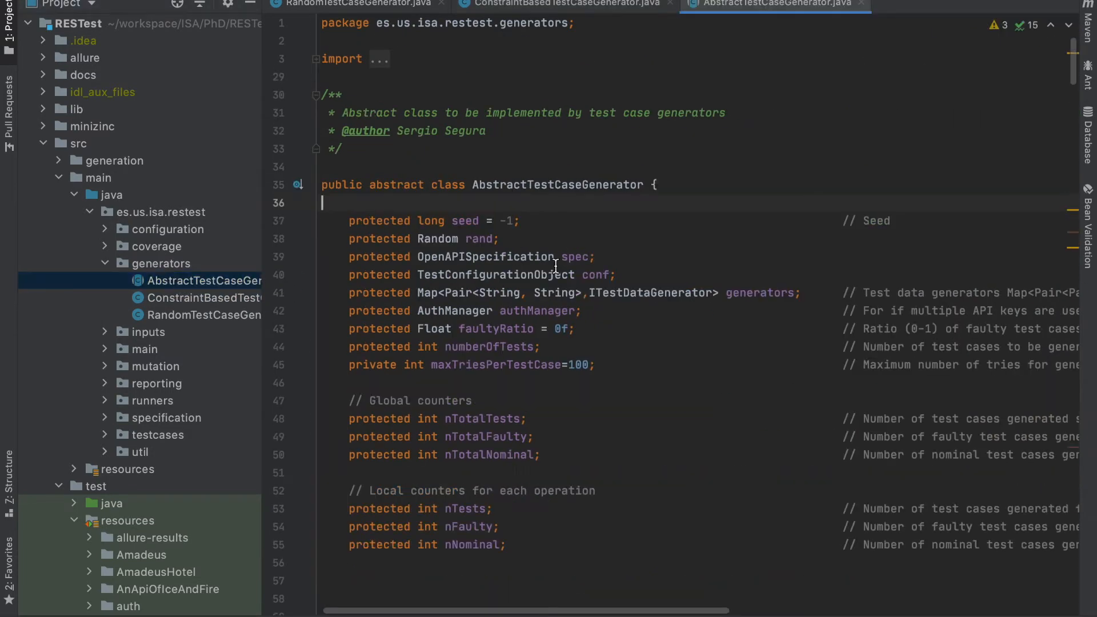
mouse_move(441, 311)
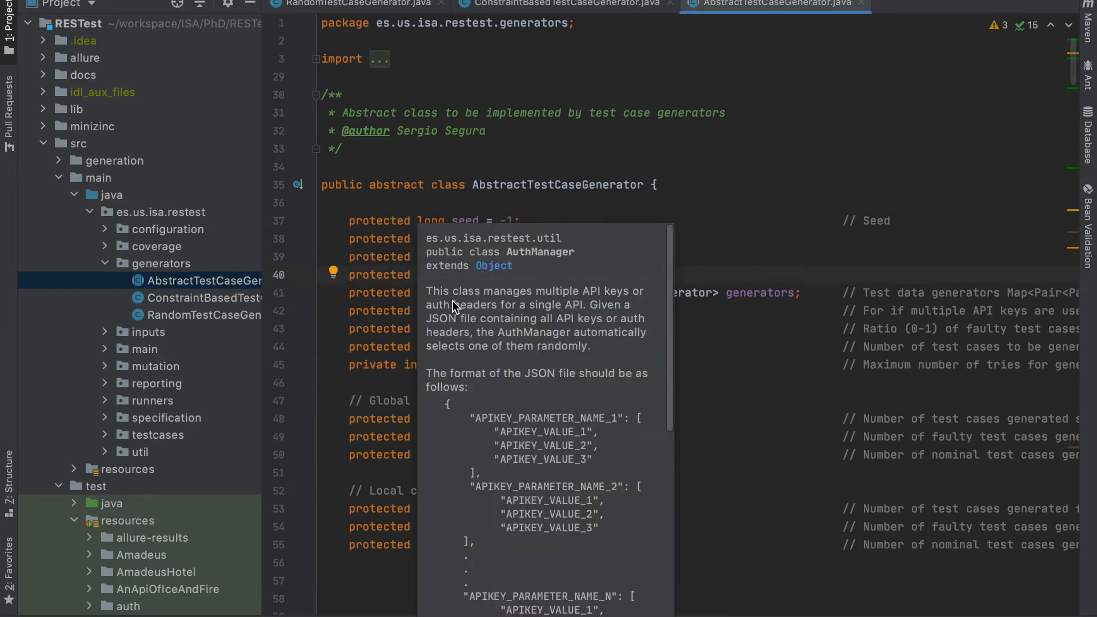
mouse_move(104, 335)
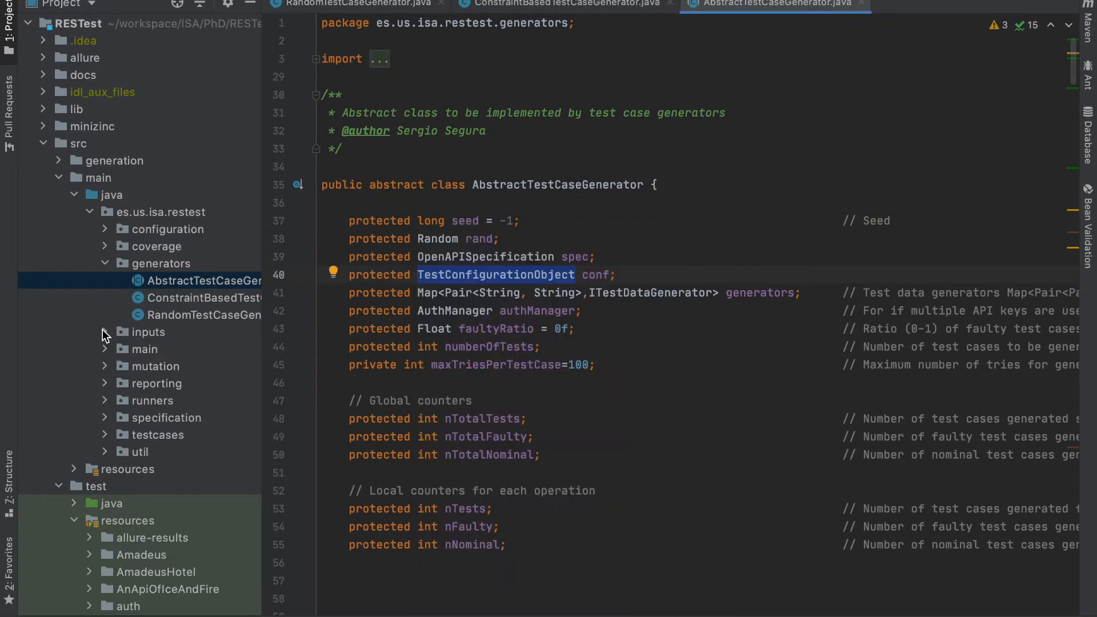
click(144, 331)
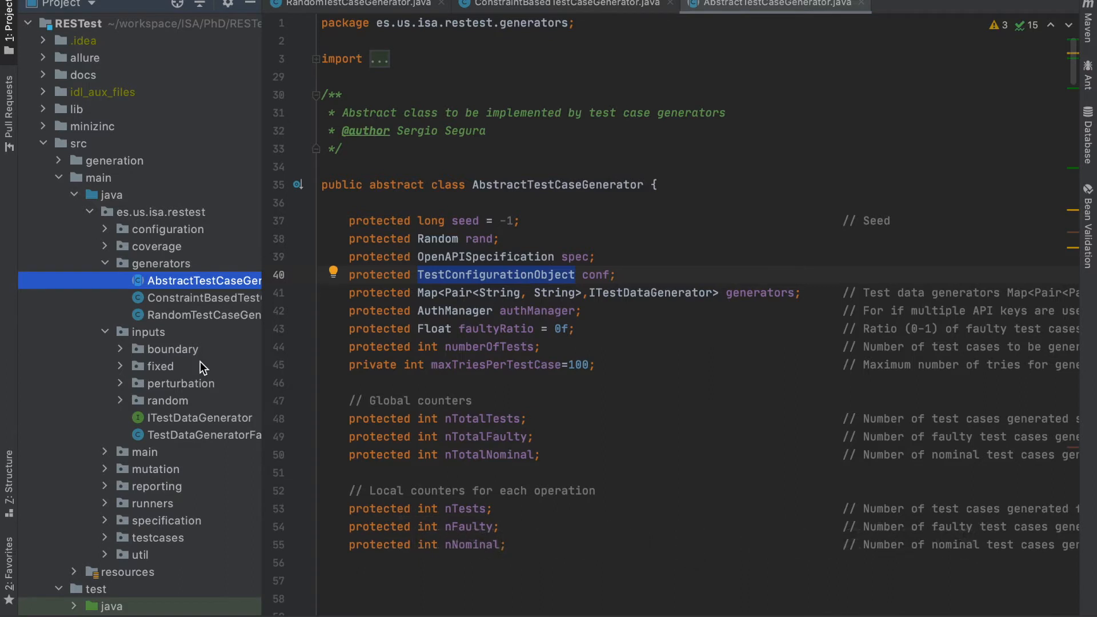
mouse_move(146, 414)
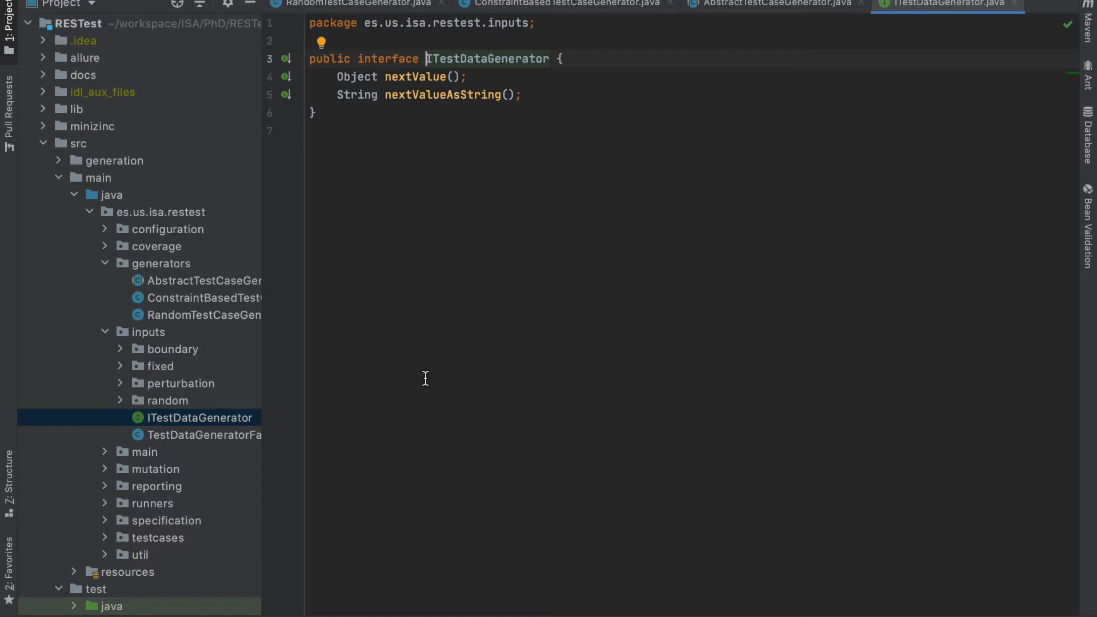
mouse_move(121, 403)
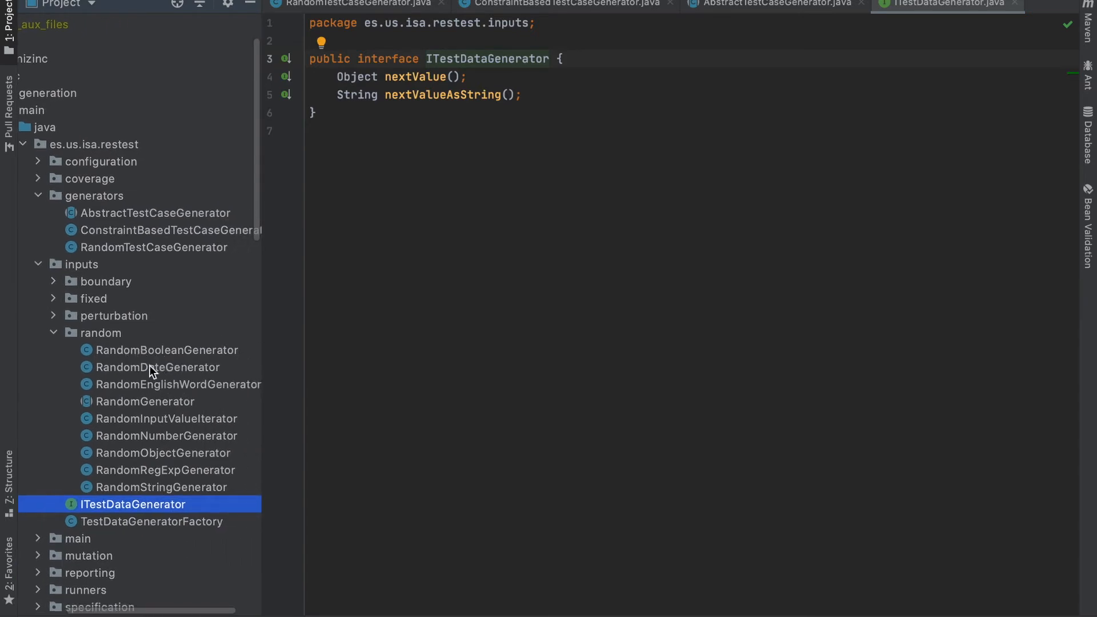
Open RandomDateGenerator and RandomRegExpGenerator from the inputs/random package
double_click(158, 367)
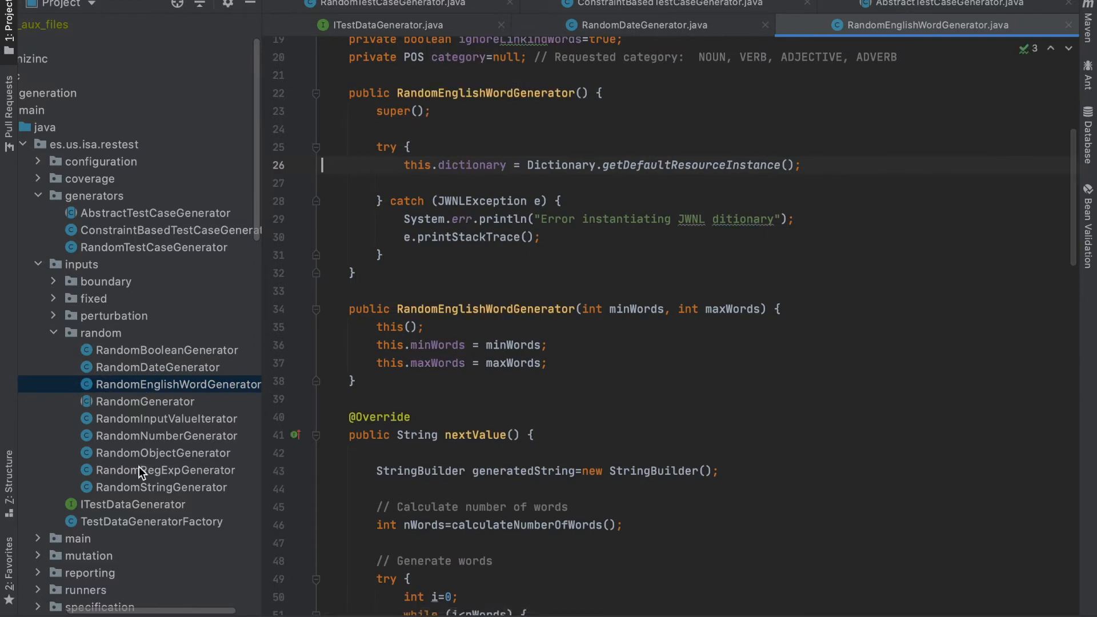
click(168, 470)
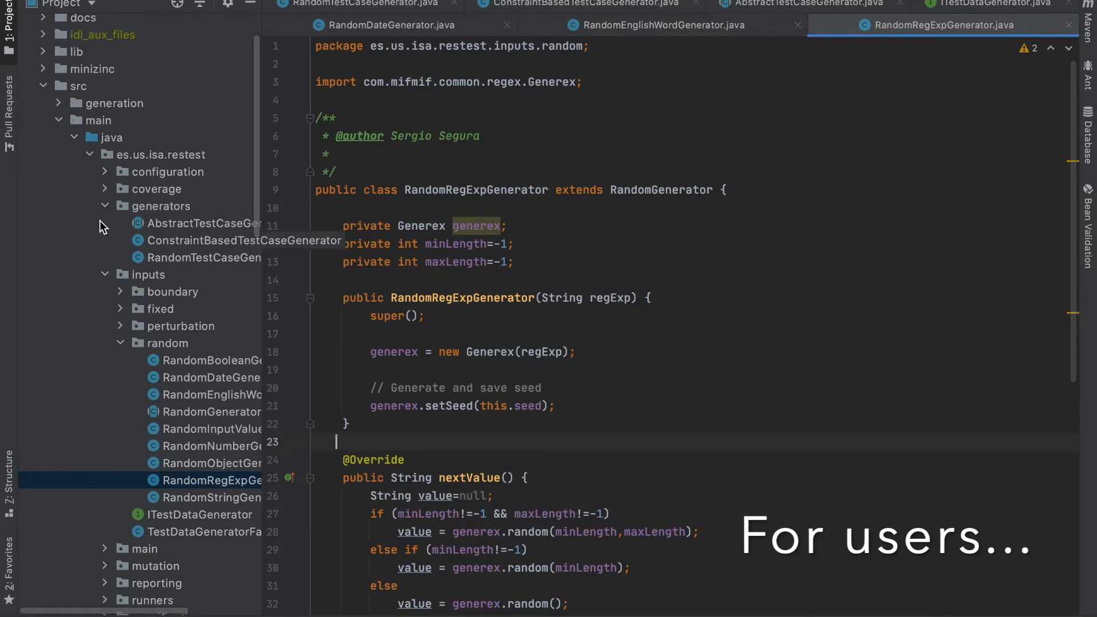
Open Bikewise/swagger.yaml from test resources and scroll to its /v2/incidents path
scroll(down, 3)
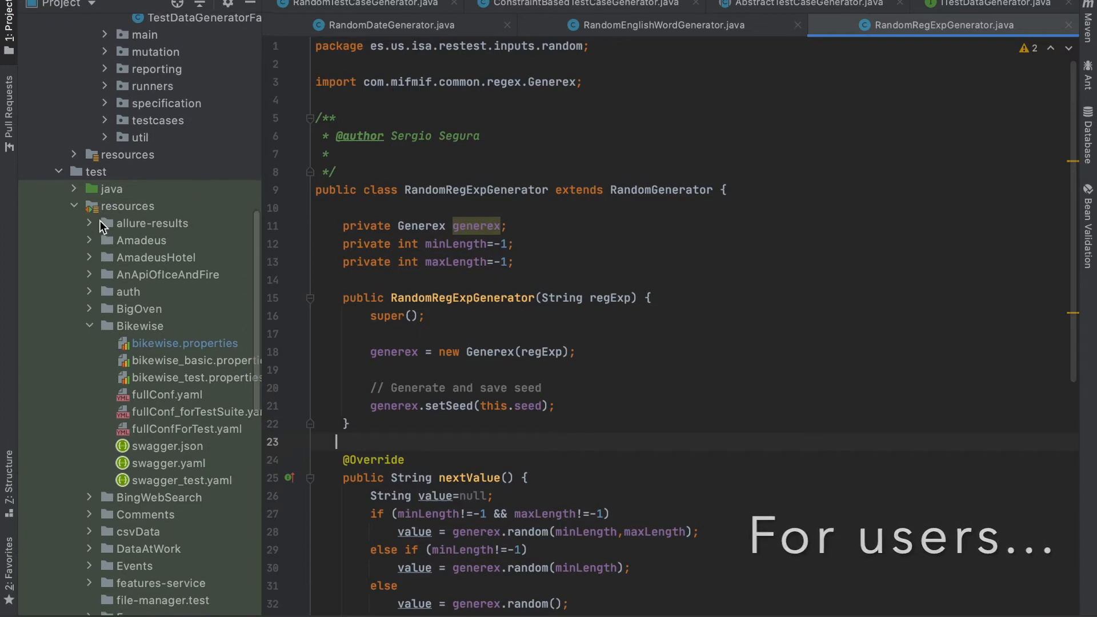
scroll(down, 3)
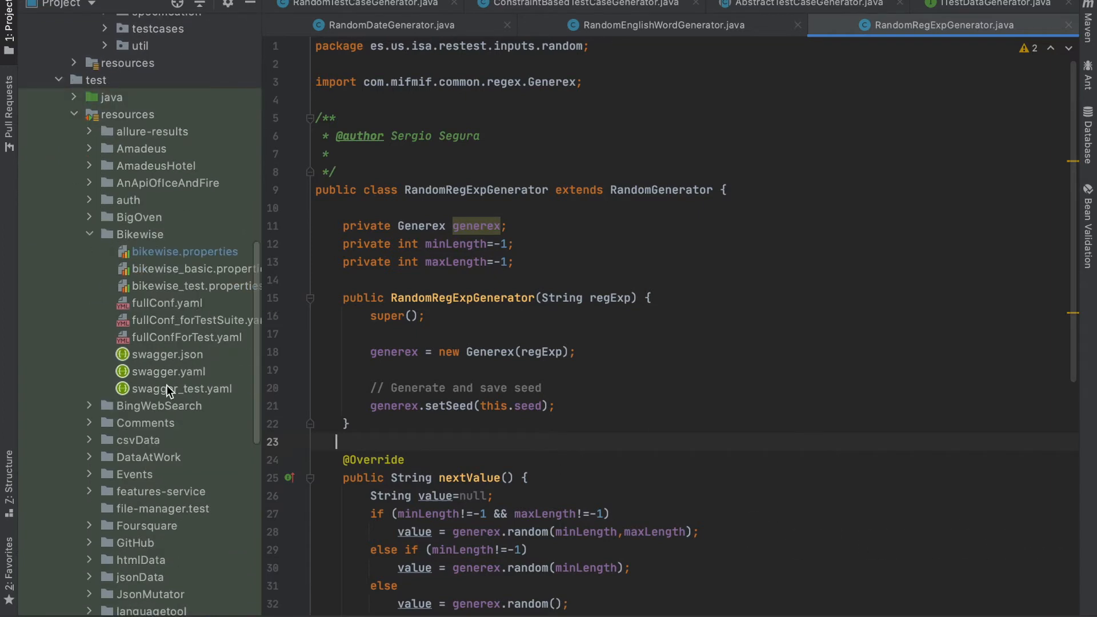
click(140, 233)
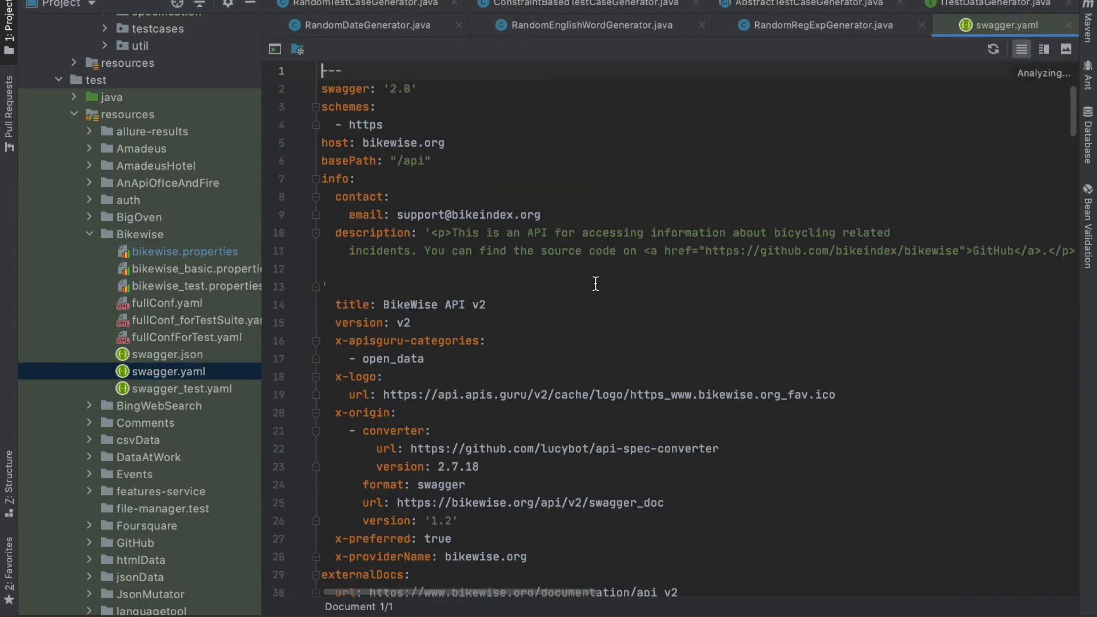
scroll(down, 3)
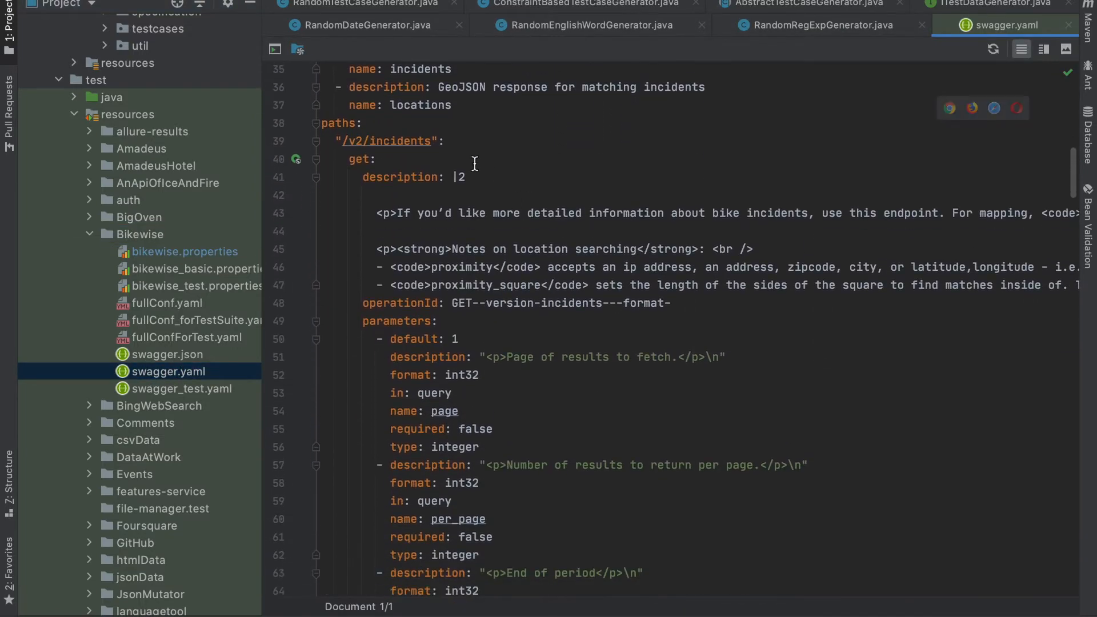
mouse_move(463, 145)
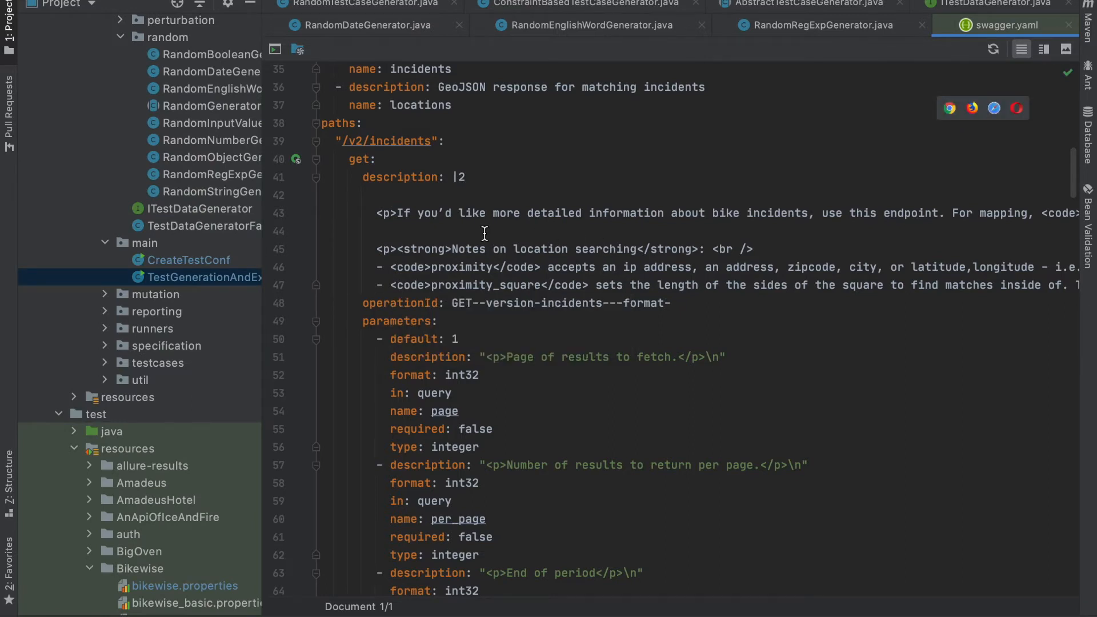
mouse_move(231, 261)
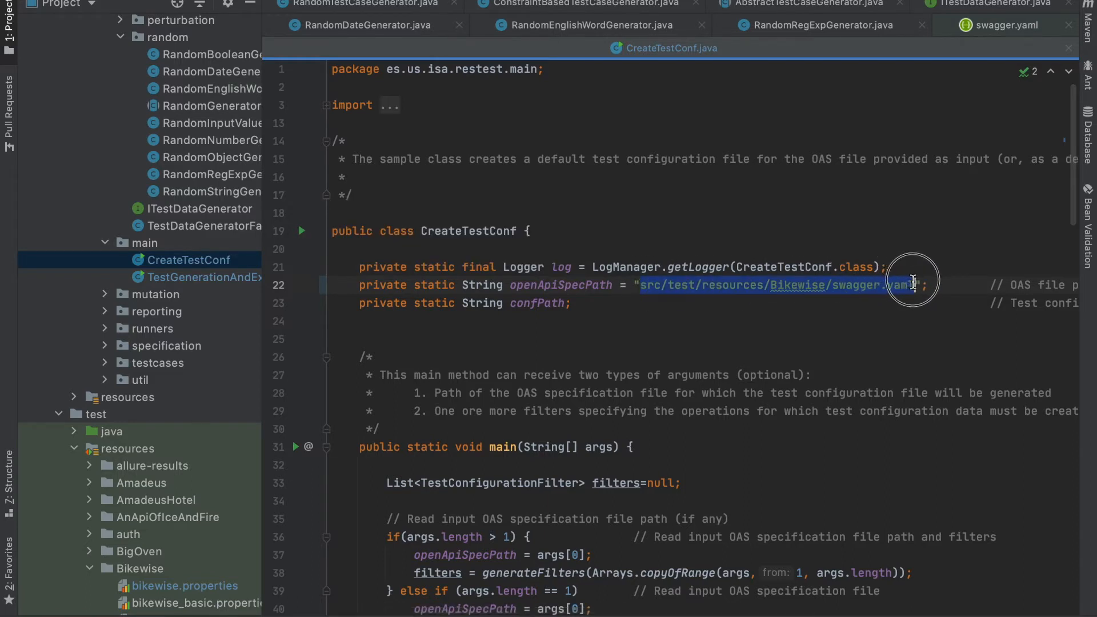
Open CreateTestConf with openApiSpecPath set to src/test/resources/Bikewise/swagger.yaml
click(302, 230)
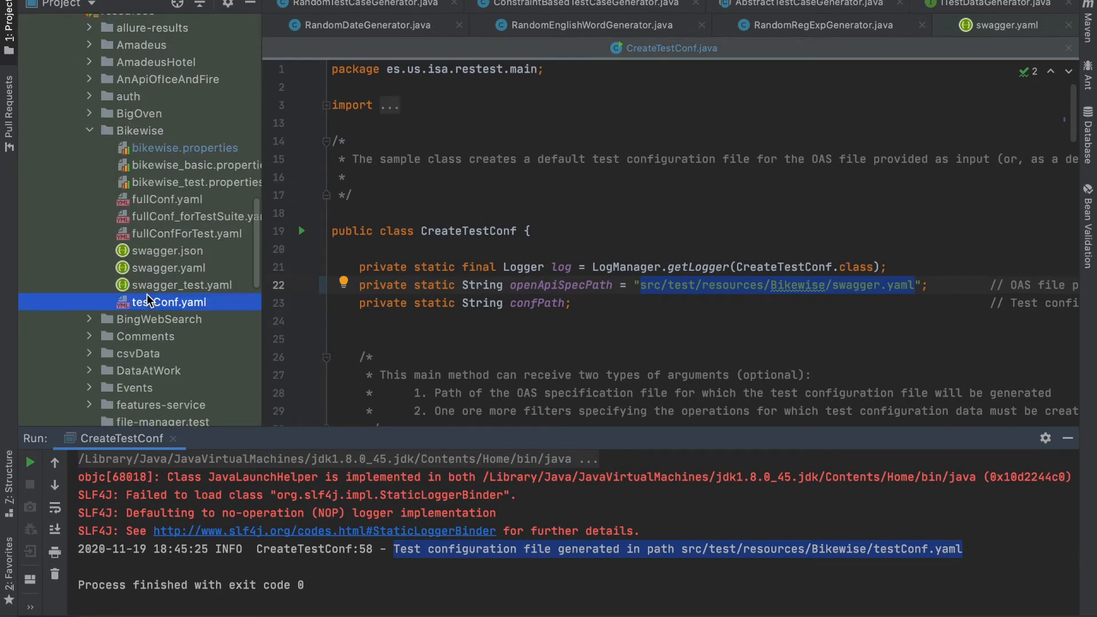
Review testConf.yaml's page RandomNumber range and RandomEnglishWord generator settings
double_click(169, 302)
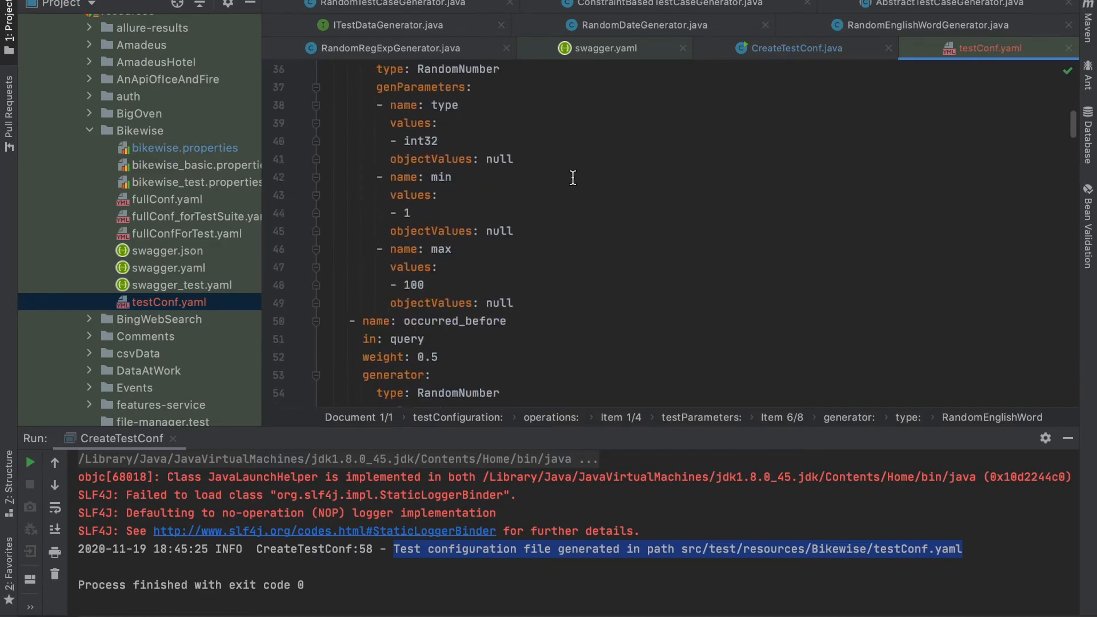
scroll(up, 3)
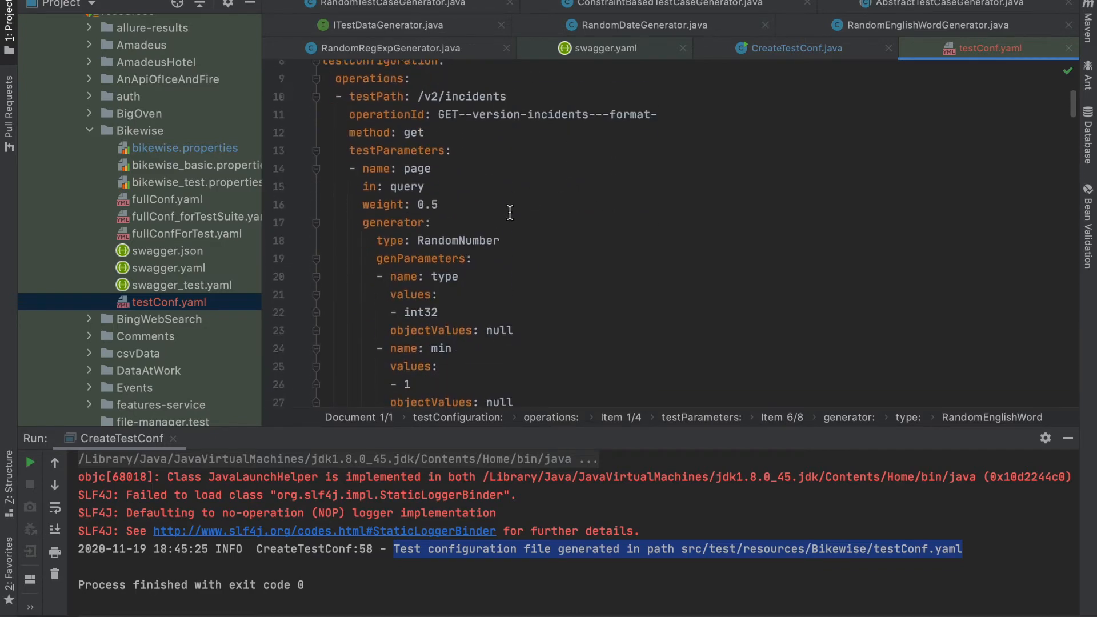
double_click(457, 240)
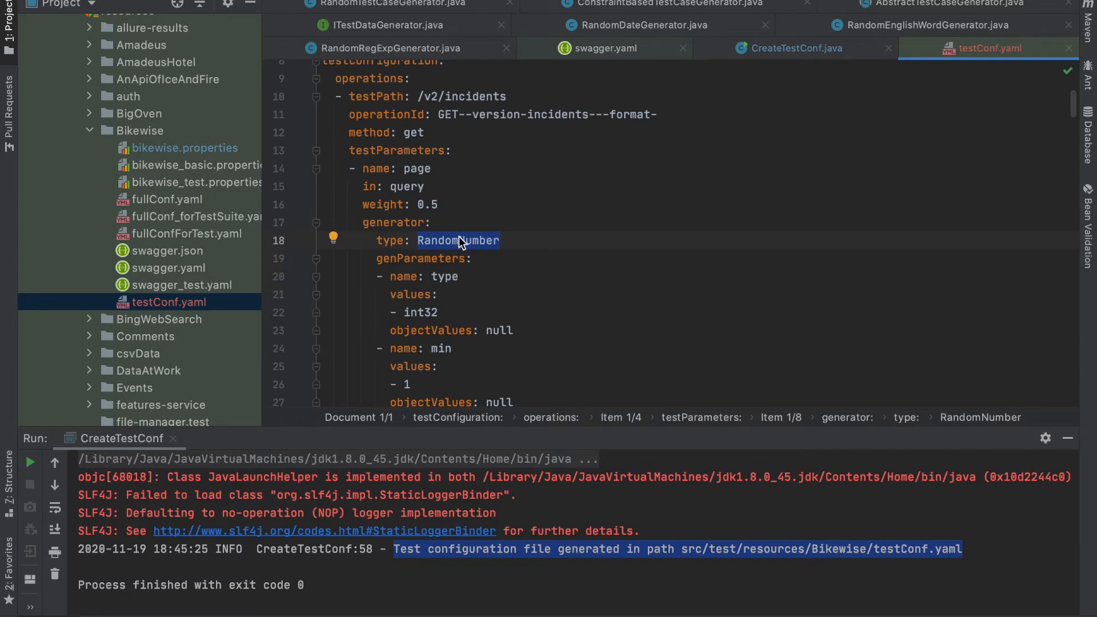
mouse_move(487, 207)
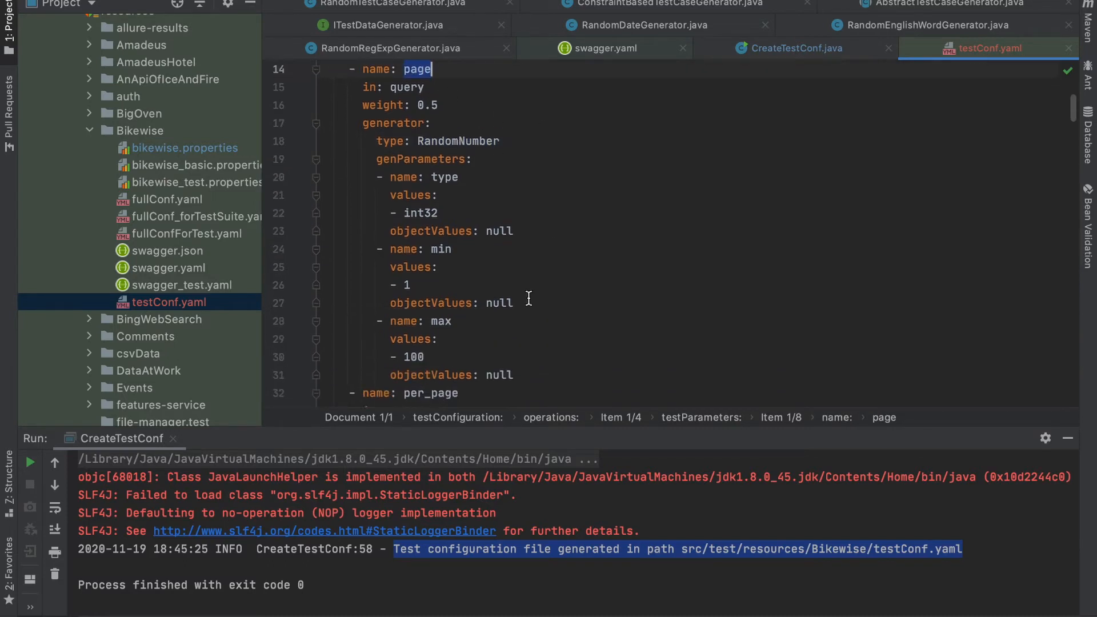
drag(409, 284, 409, 357)
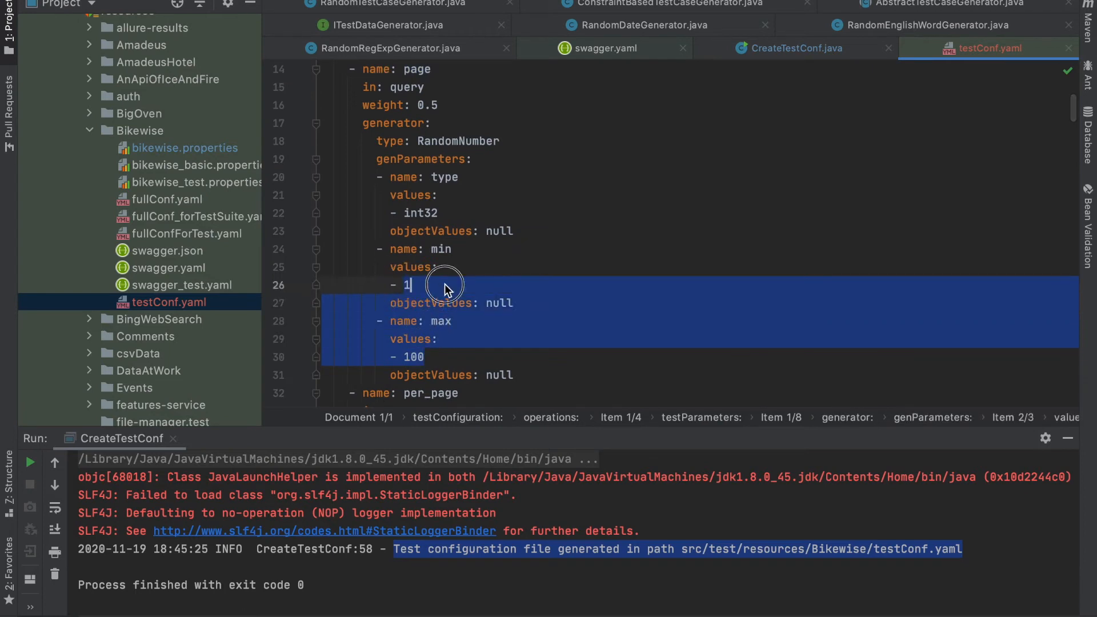
scroll(down, 3)
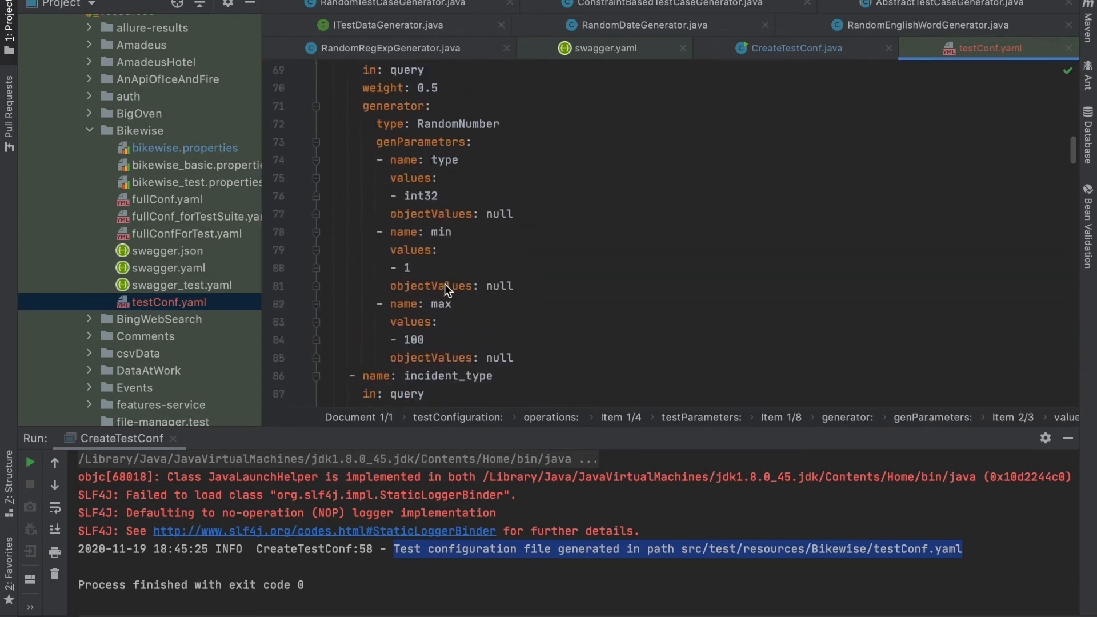
scroll(down, 3)
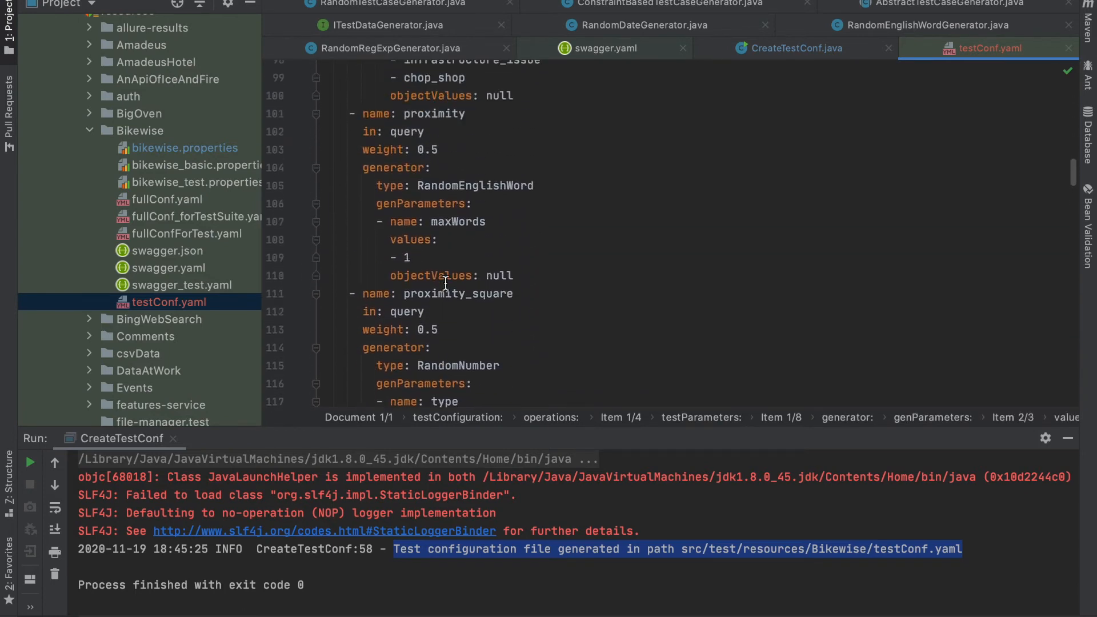
double_click(474, 185)
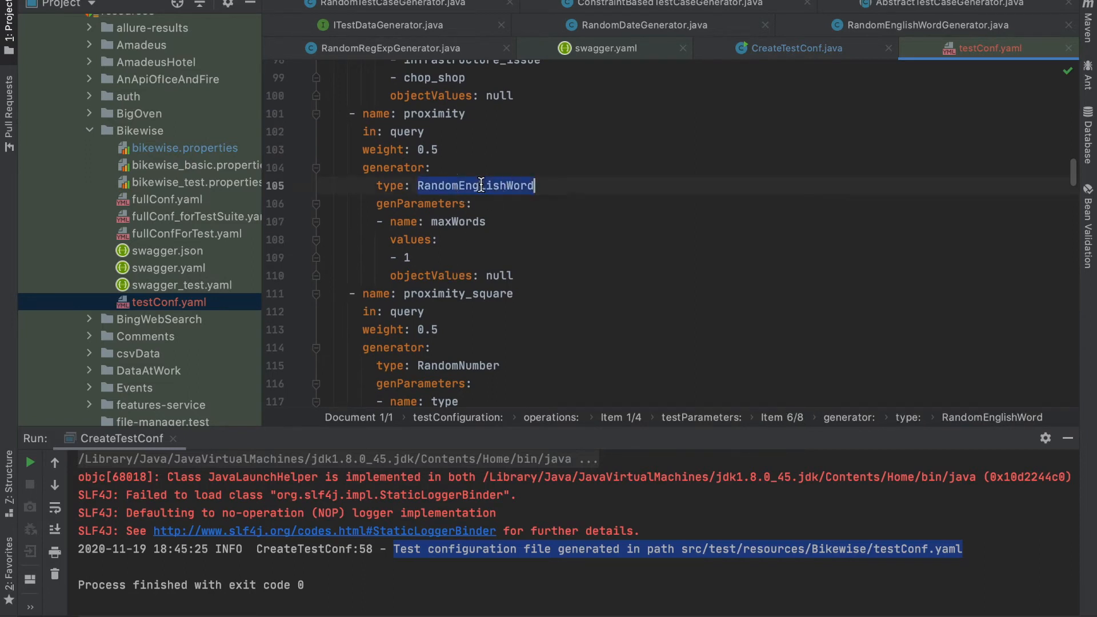
Lower proximity_square's max from 10000 to 100, then open bikewise.properties
scroll(down, 3)
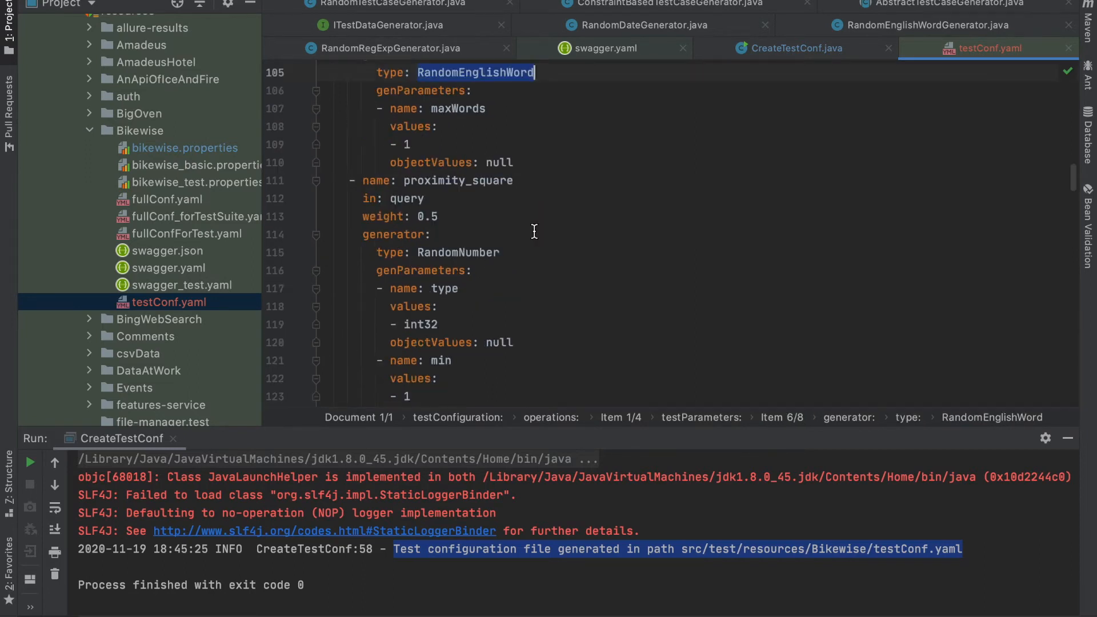
scroll(down, 3)
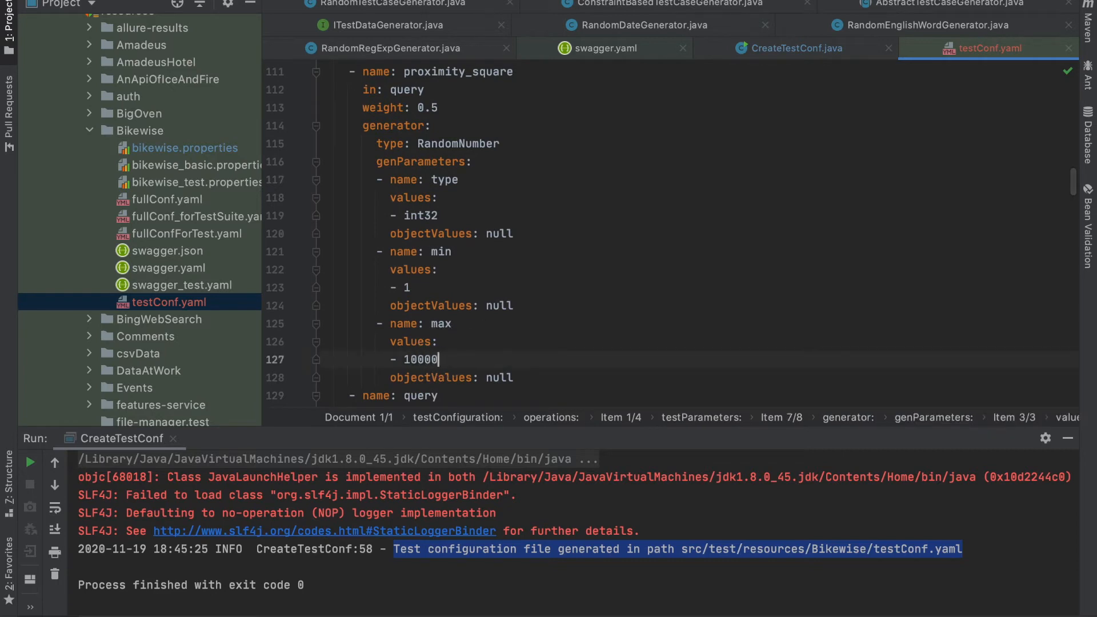
key(BackSpace)
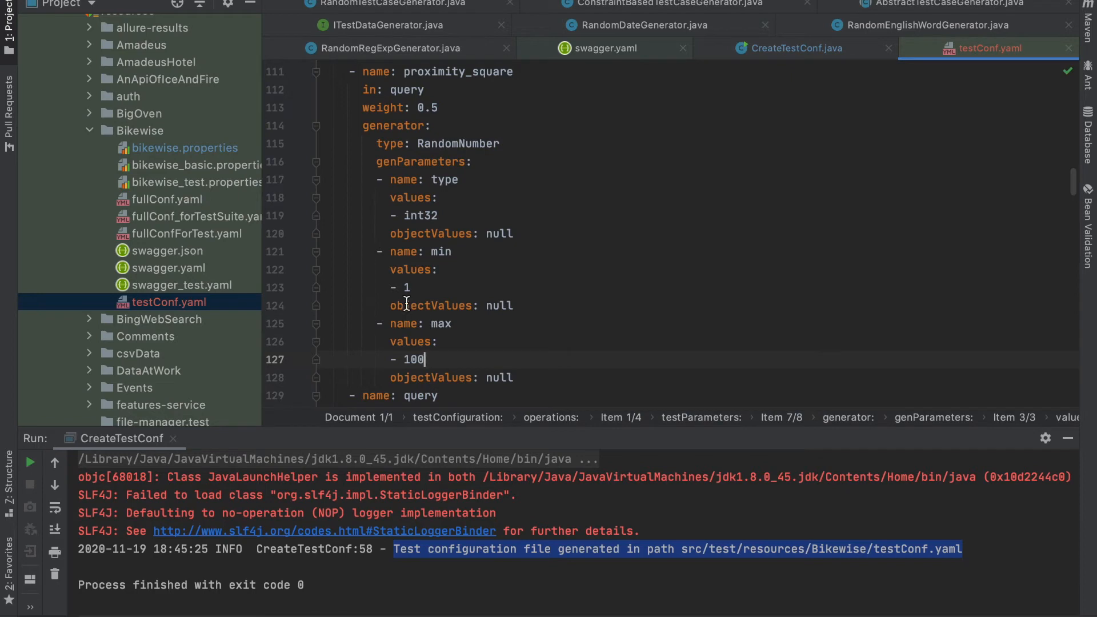
mouse_move(329, 268)
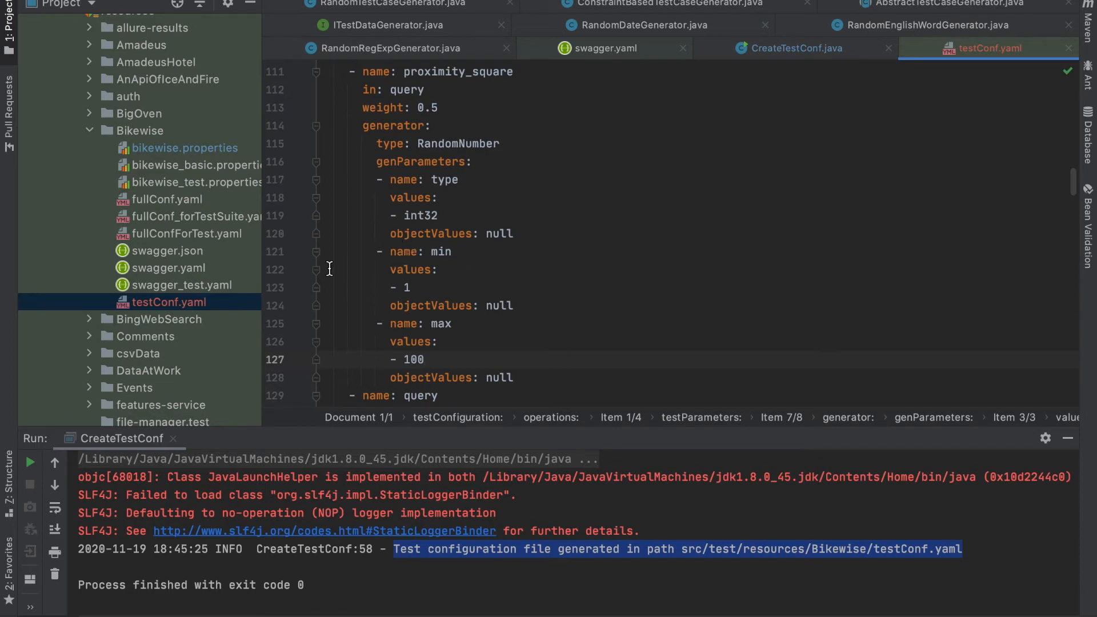
double_click(185, 147)
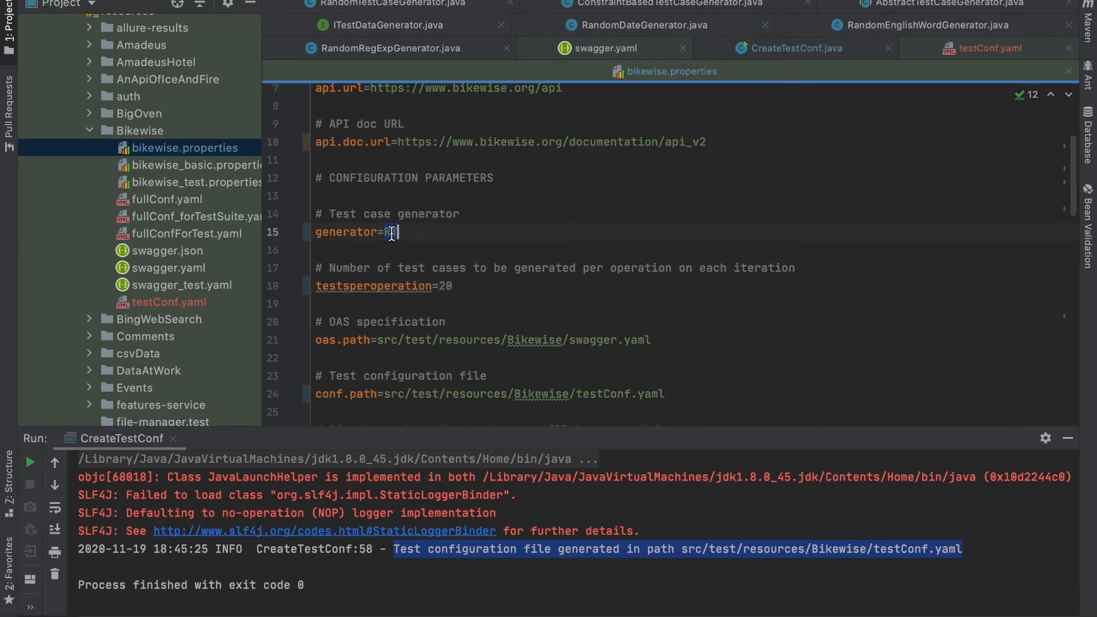
scroll(down, 3)
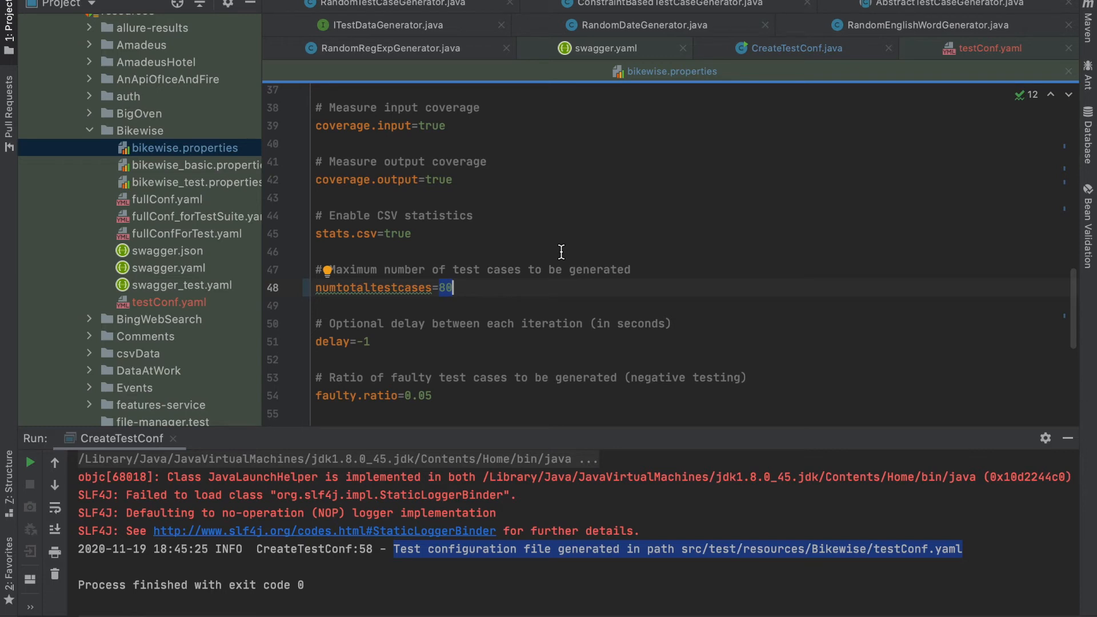
scroll(down, 3)
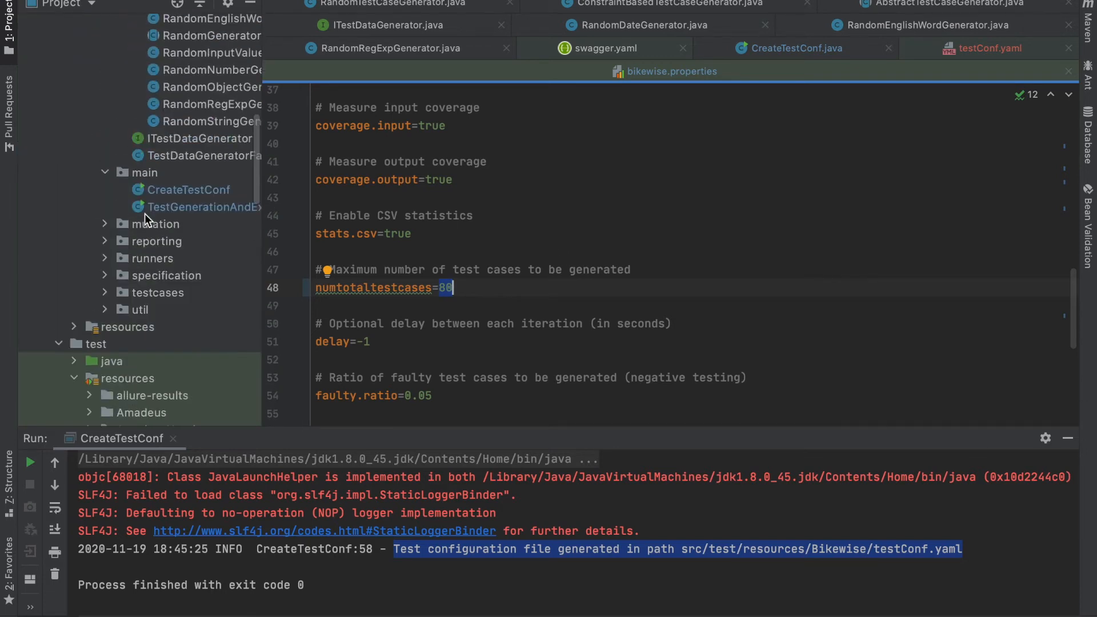
Run TestGenerationAndExecution's main method from the gutter to generate 80 Bikewise tests
click(204, 250)
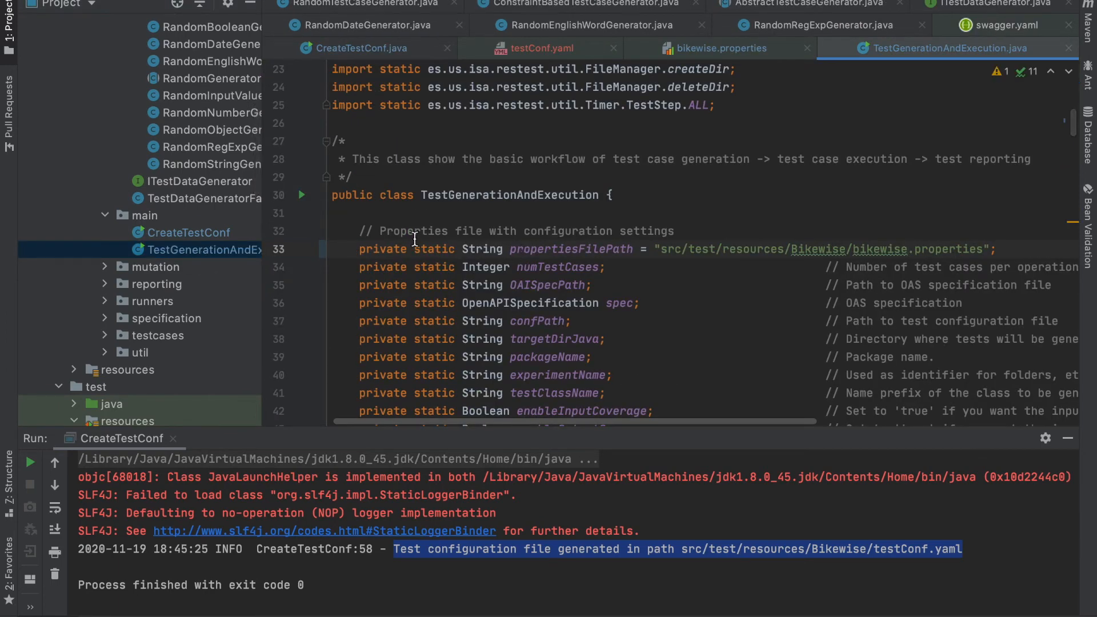
click(300, 194)
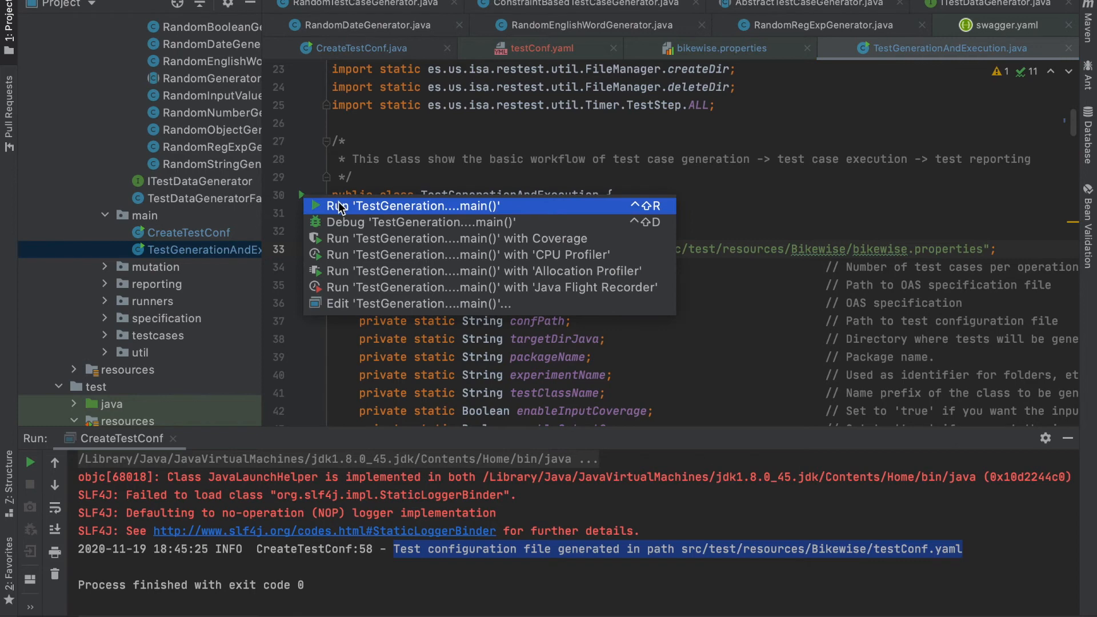
click(413, 205)
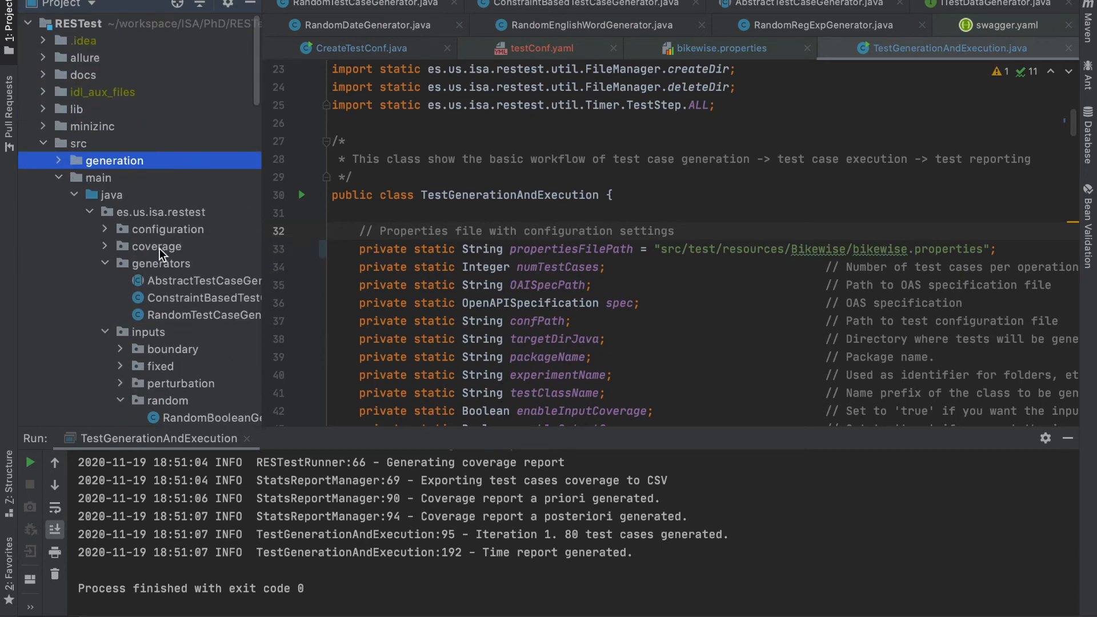
Open BikewiseTest_qe3tp8hkz3ol.java from src/generation/java/bikewise and scroll through its requests
click(74, 178)
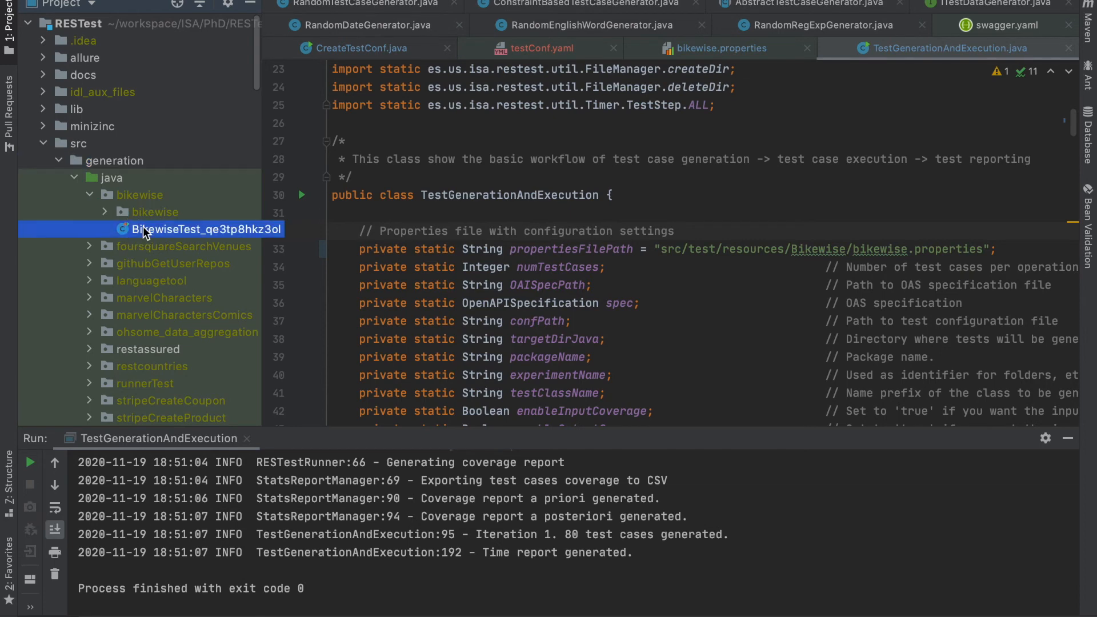
double_click(206, 228)
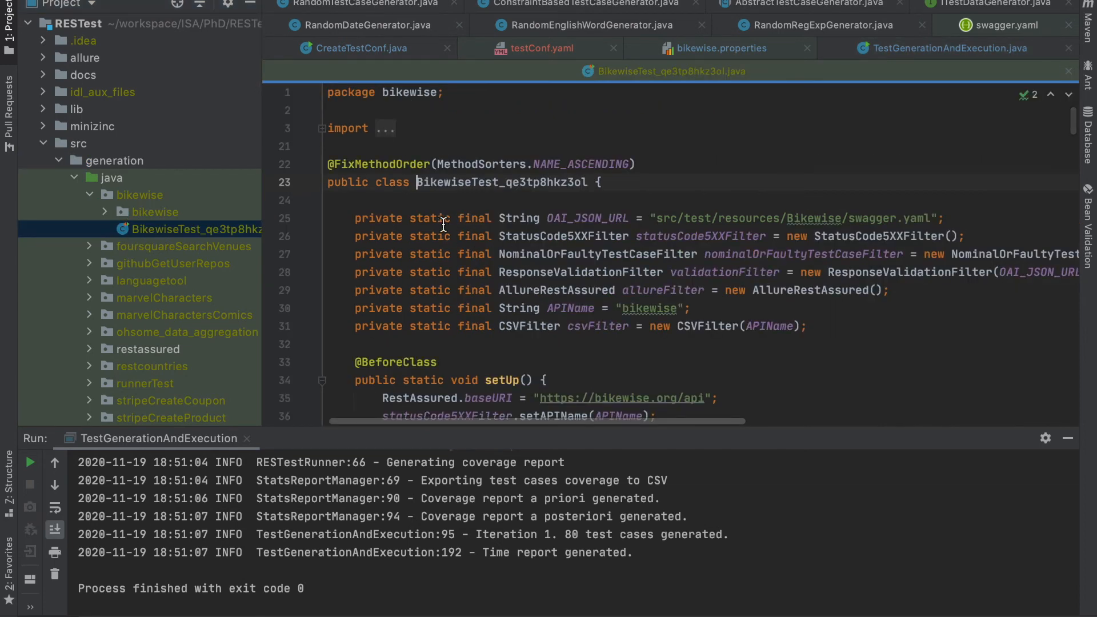
scroll(down, 3)
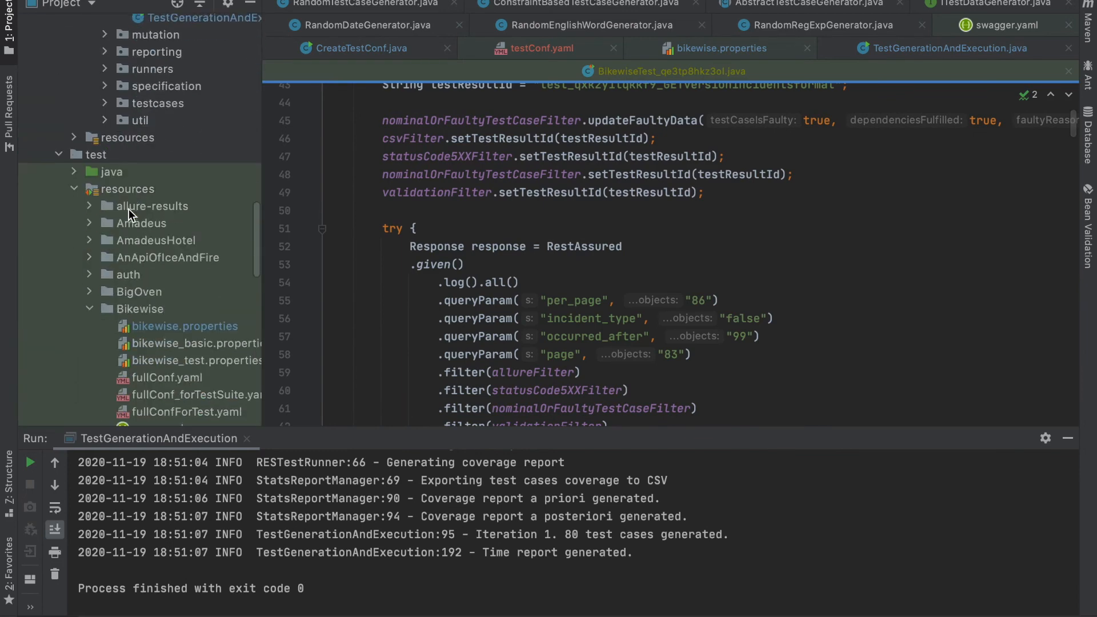
scroll(down, 3)
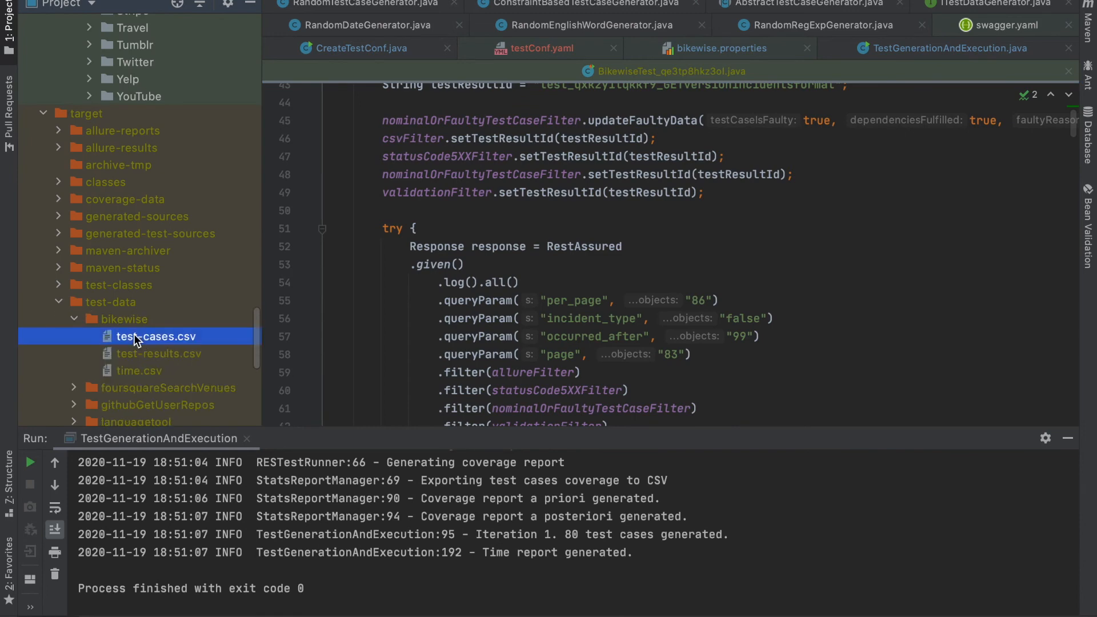
Open test-cases.csv, then launch target/allure-reports/bikewise/index.html in Chrome
double_click(155, 336)
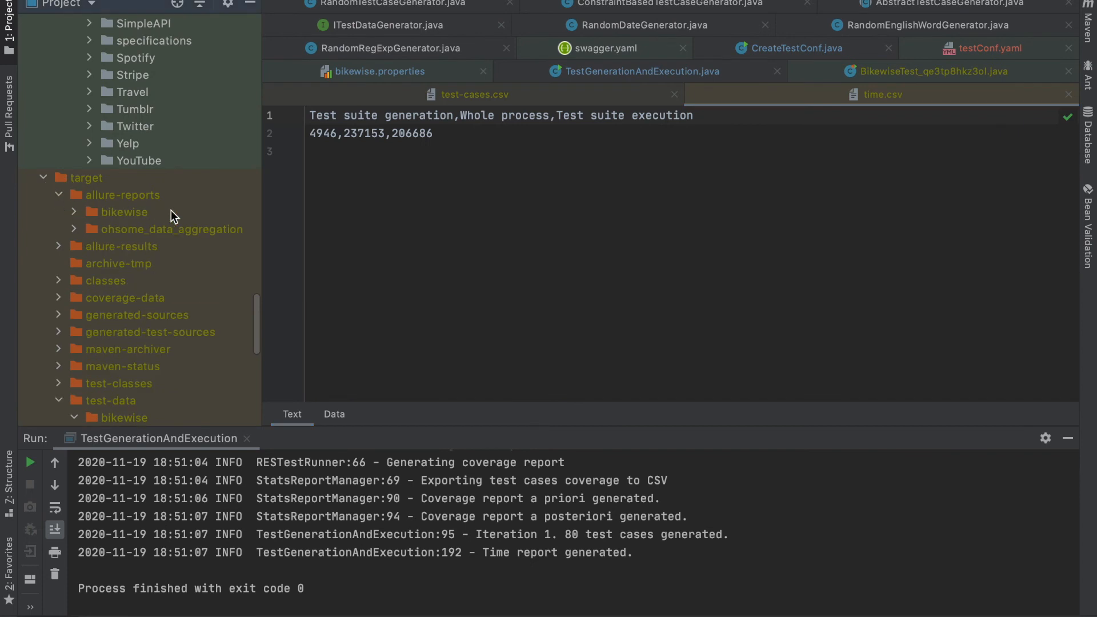
click(126, 213)
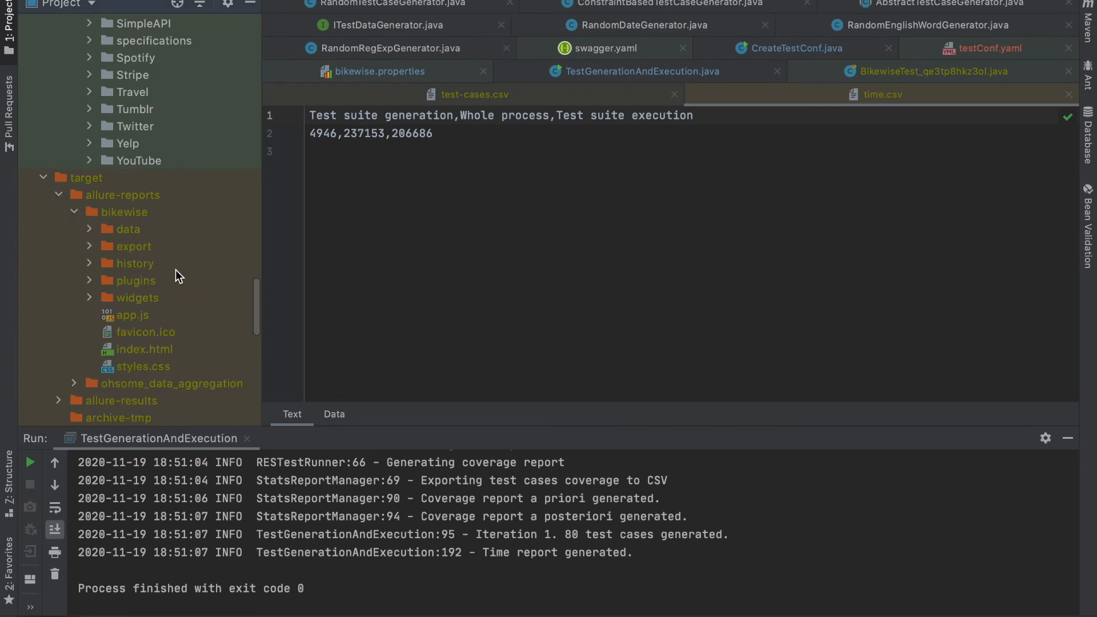
click(141, 350)
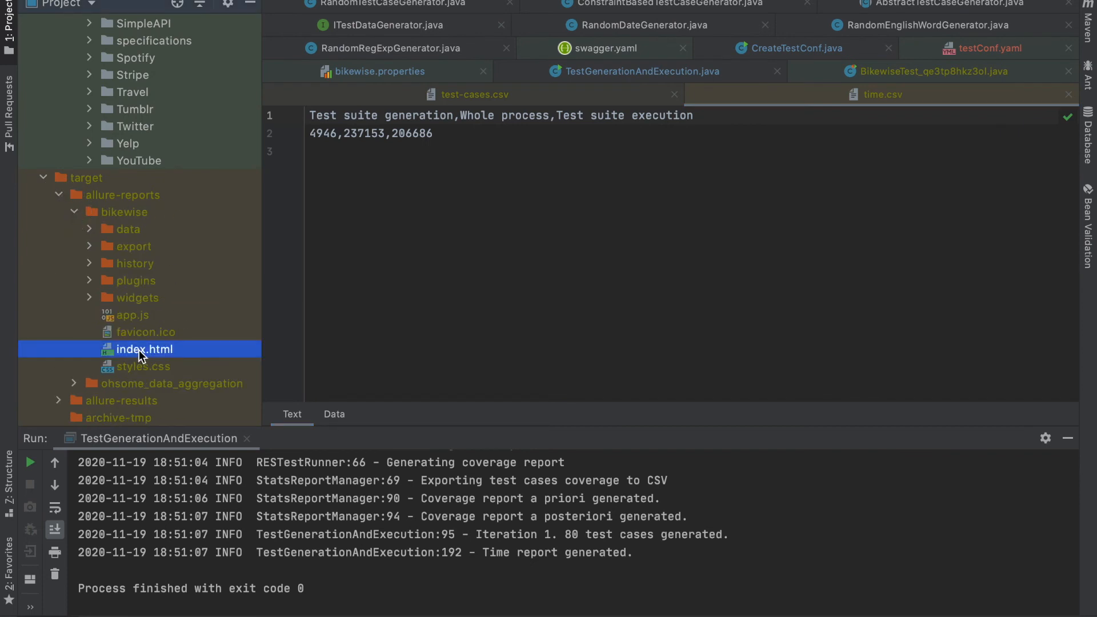
right_click(145, 350)
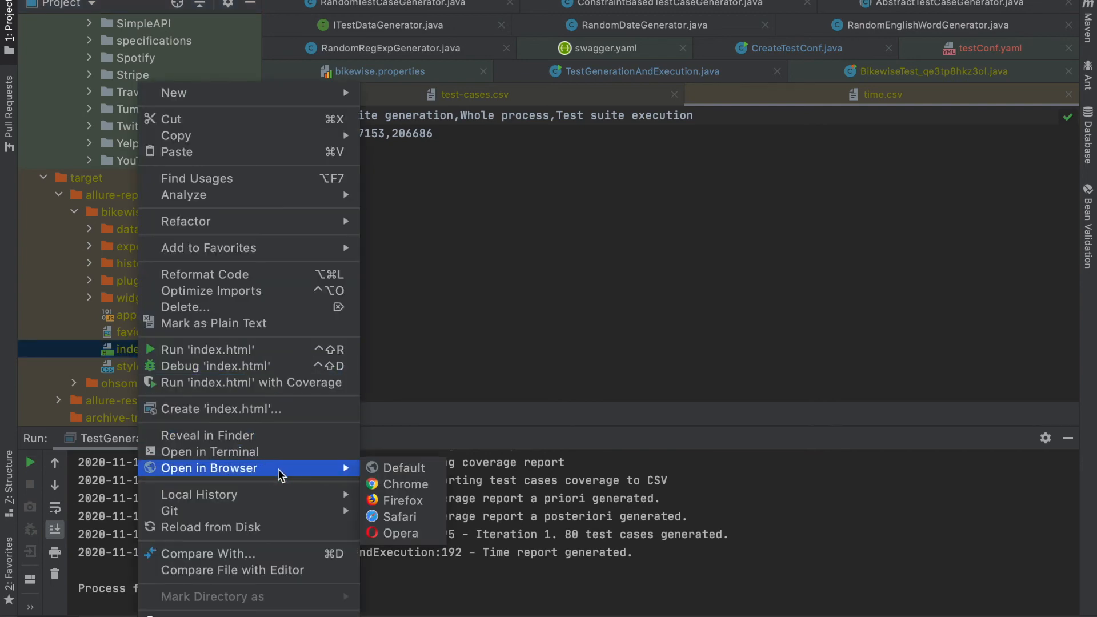
click(400, 467)
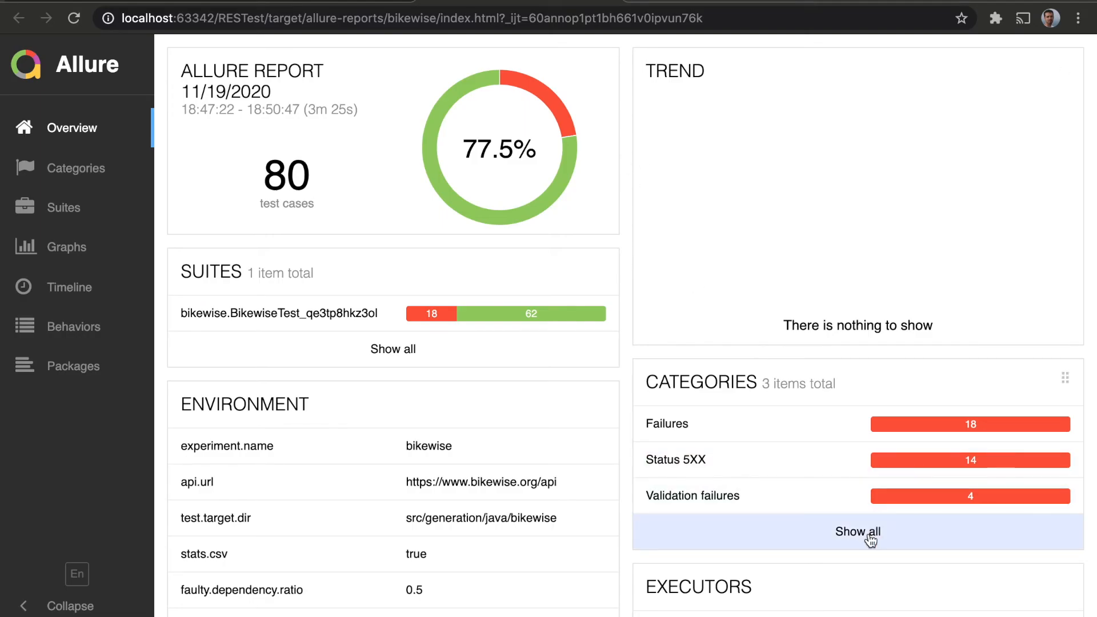
click(857, 531)
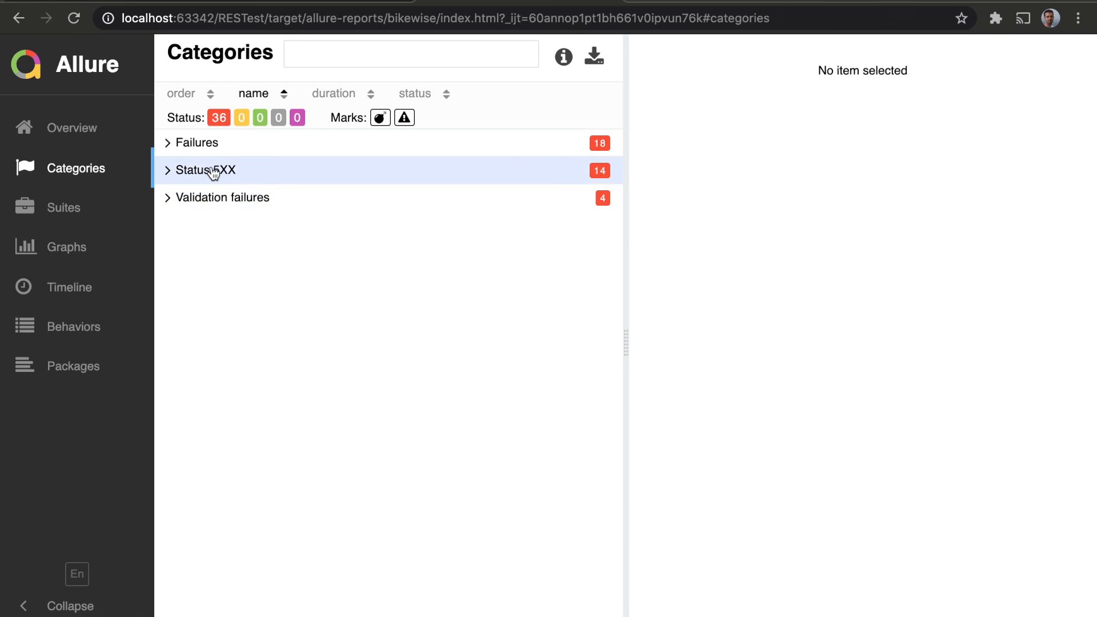
click(204, 170)
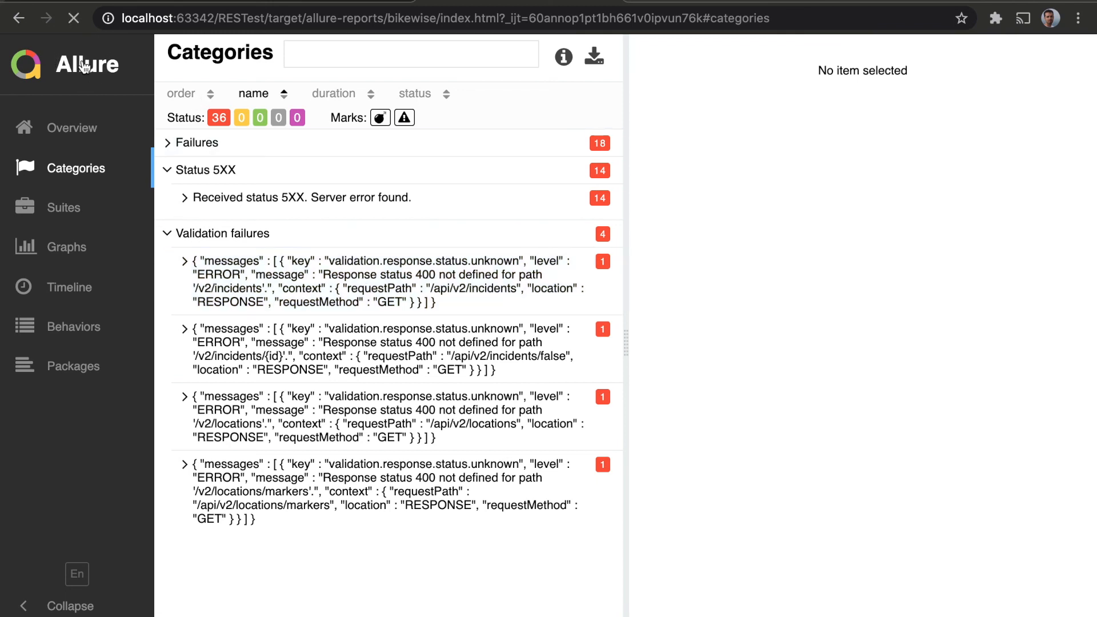
click(73, 127)
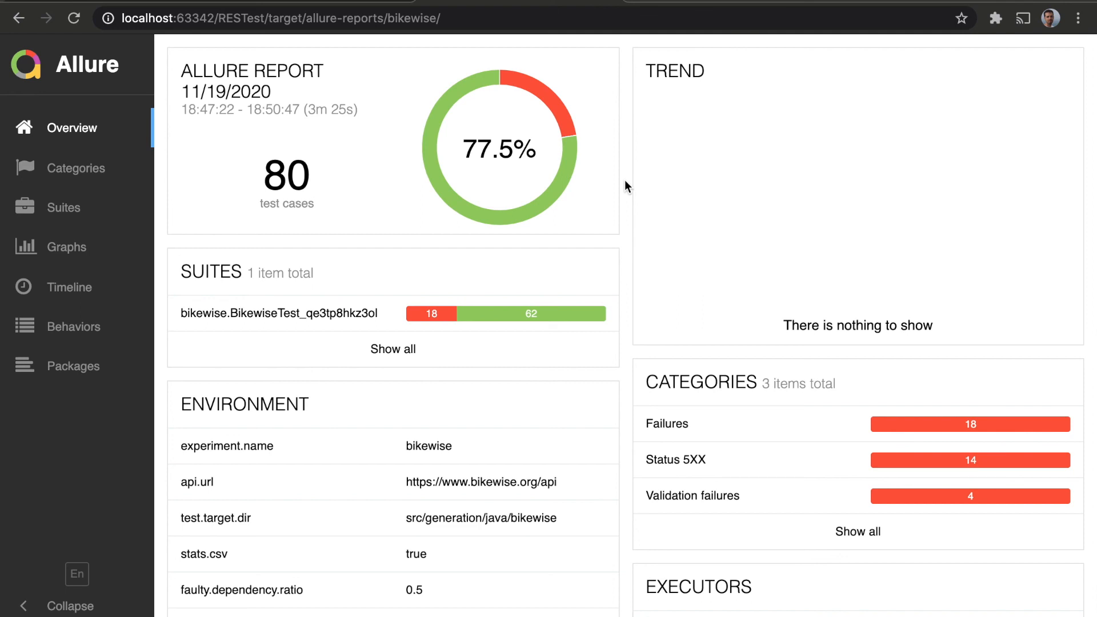
mouse_move(118, 36)
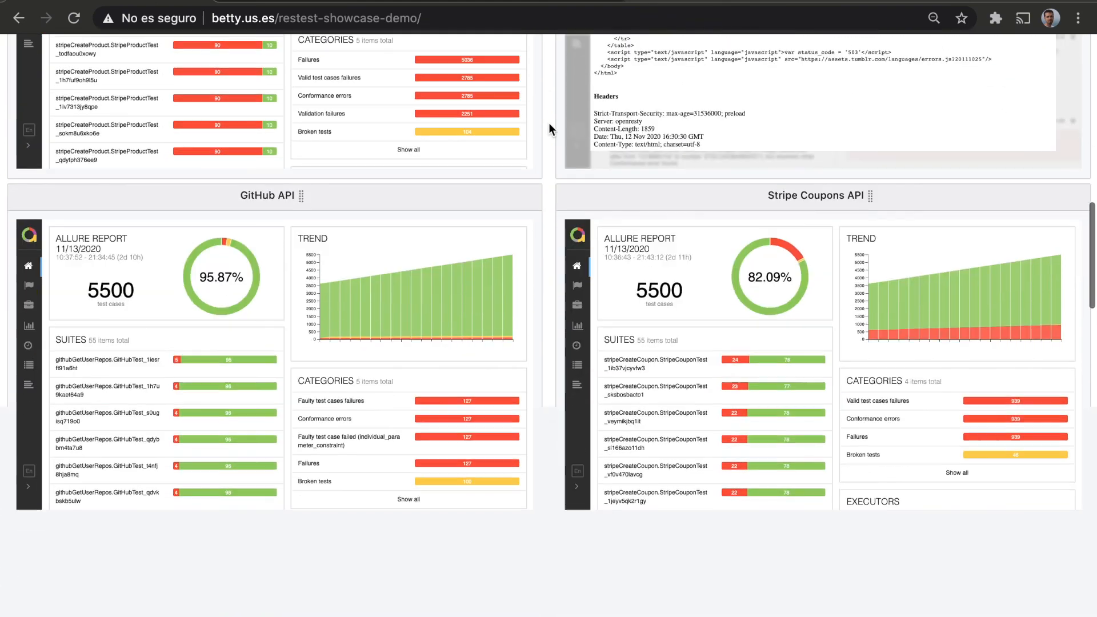
Scroll the showcase dashboard down to the GitHub, Stripe Coupons and YouTube reports
scroll(down, 3)
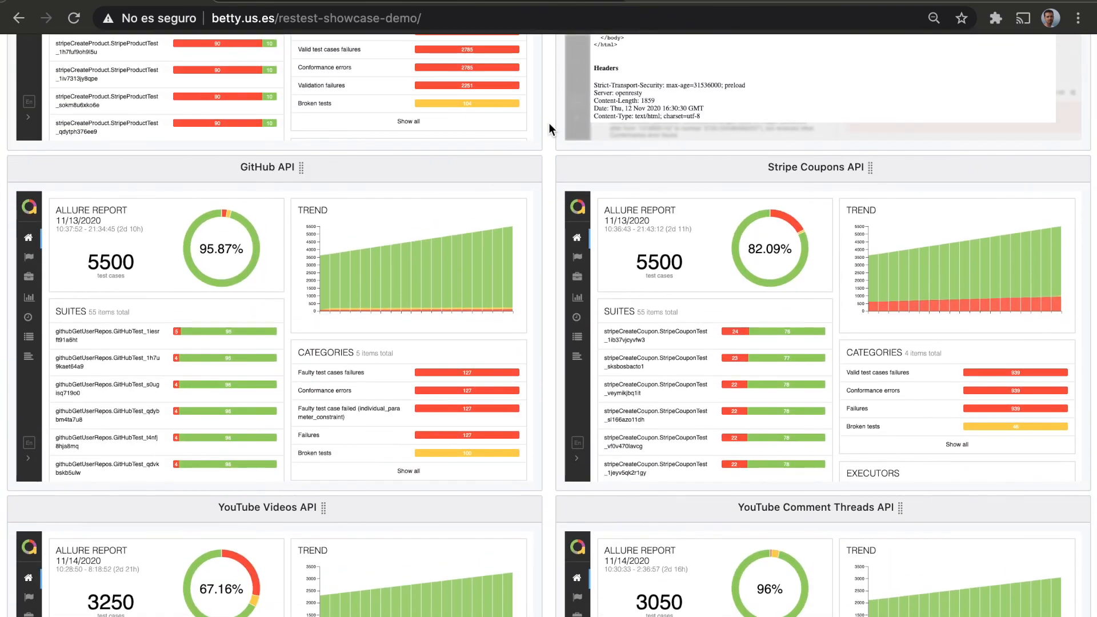